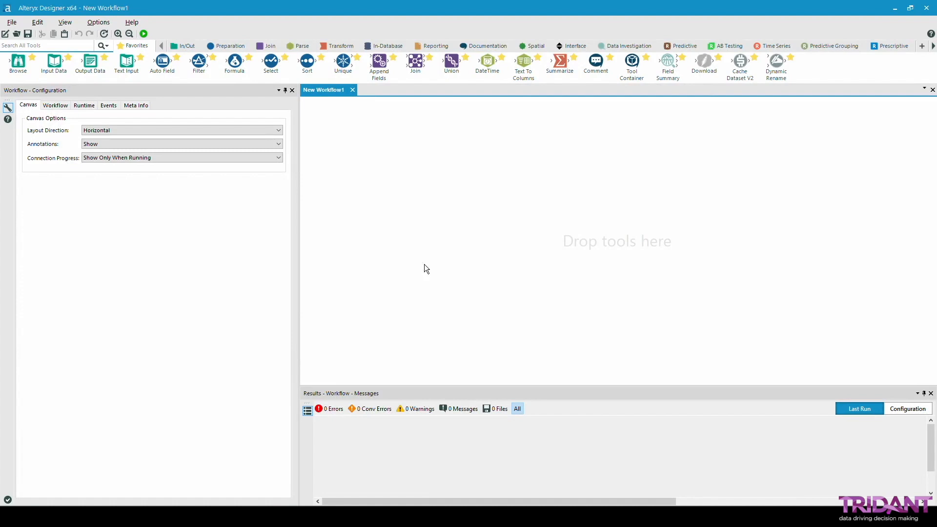
mouse_move(385, 175)
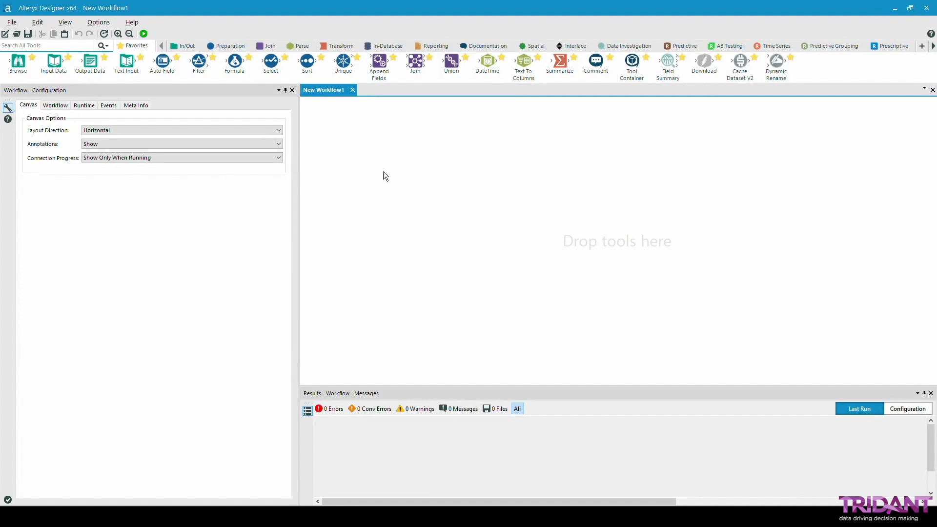
Browse the Join, Spatial and Predictive tool palettes, then return to Favorites.
left_click(270, 45)
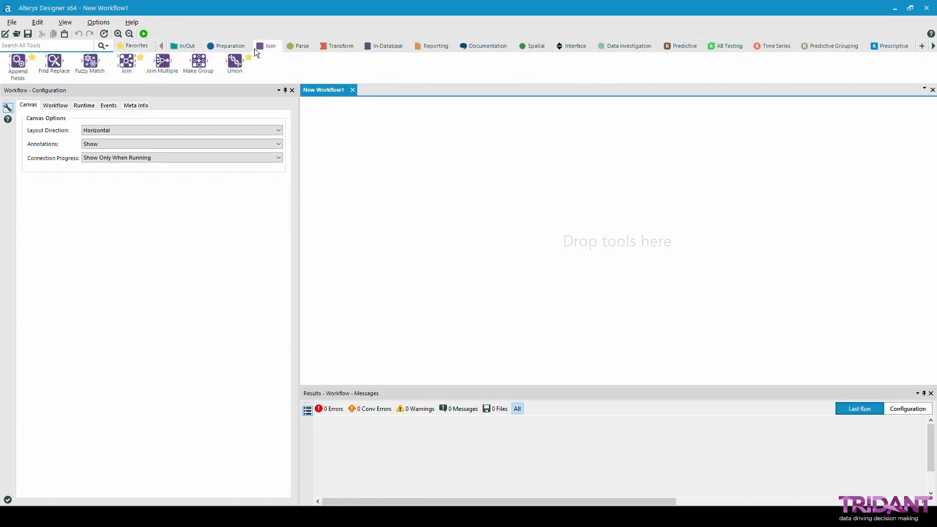
left_click(535, 45)
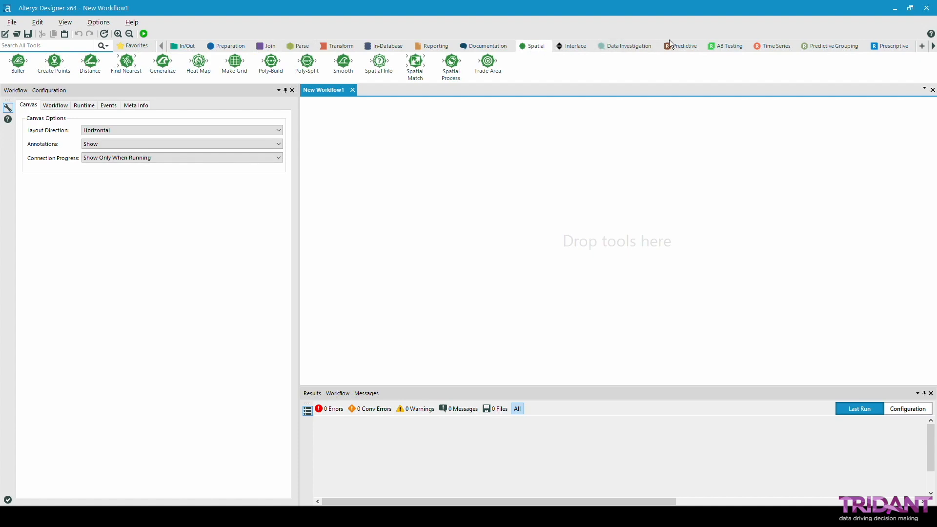
left_click(685, 46)
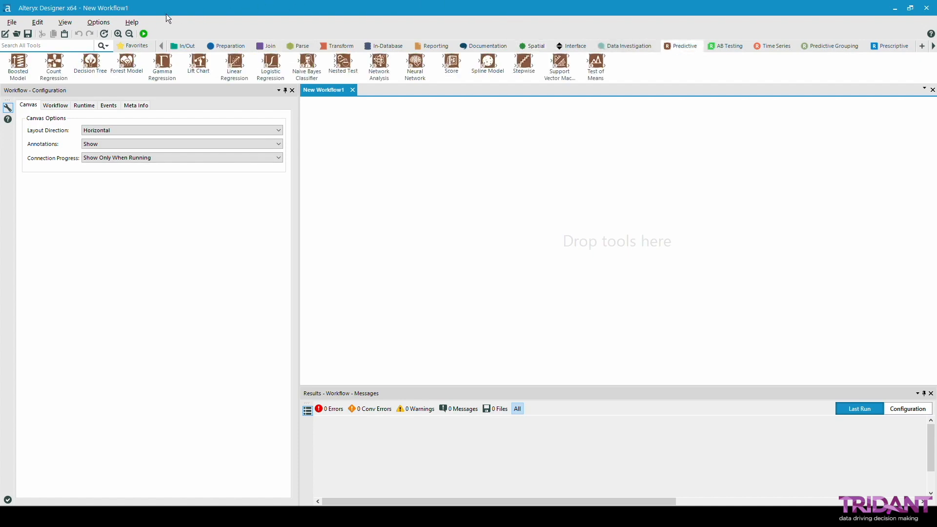
left_click(137, 46)
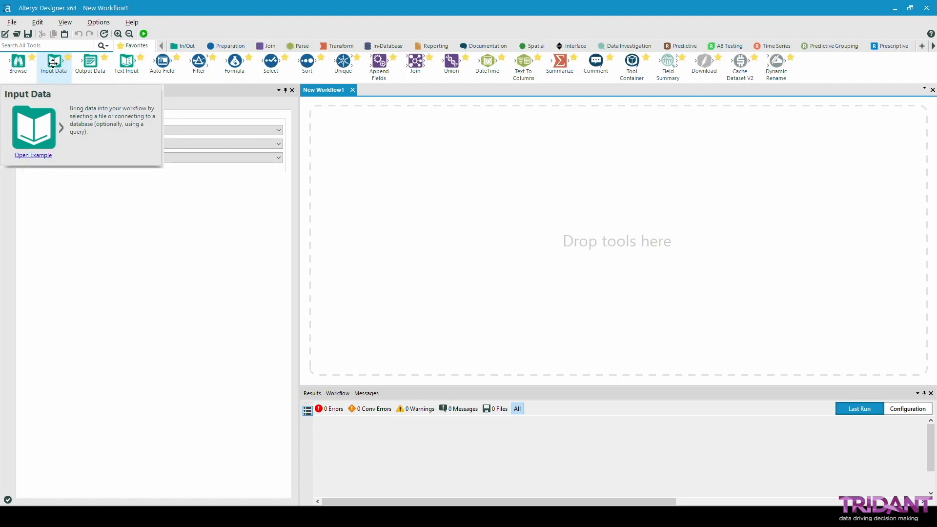
Add an Input Data tool reading Transactions.xml via File Browse.
left_click_drag(54, 62, 343, 163)
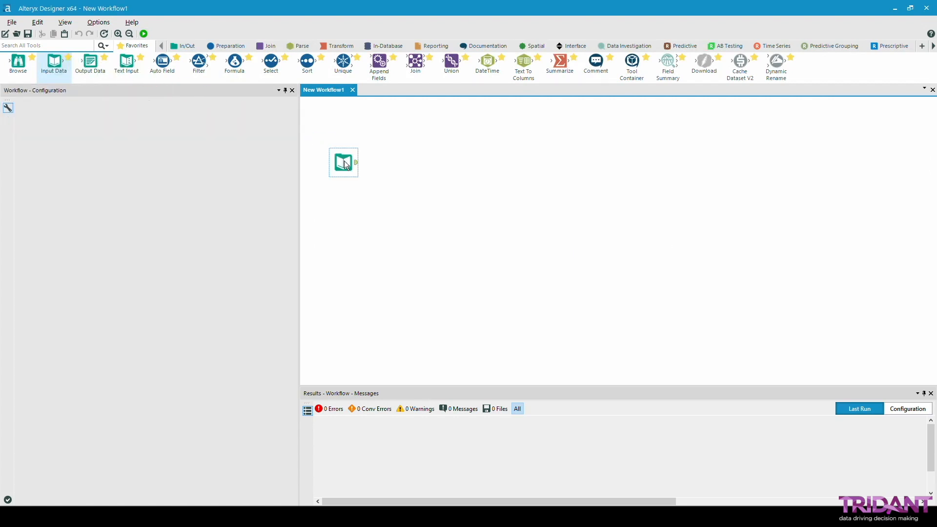
left_click(342, 162)
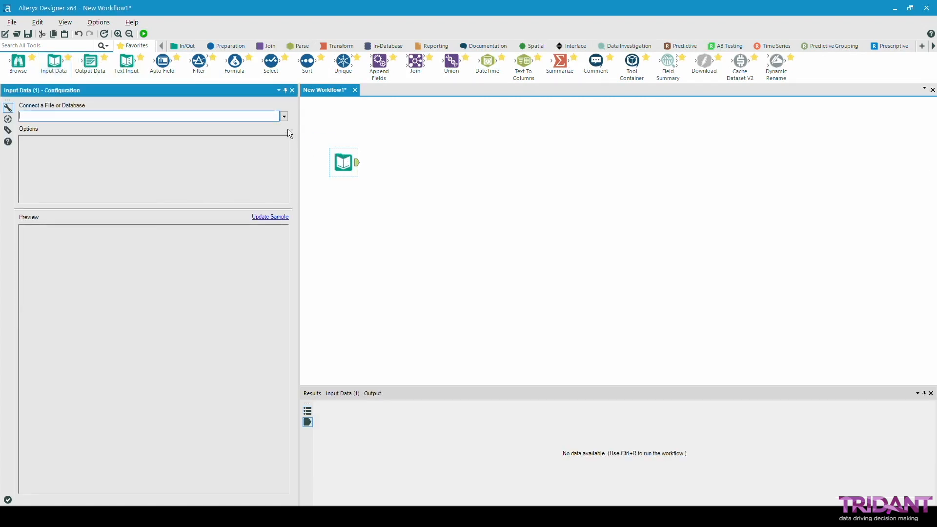
left_click(283, 116)
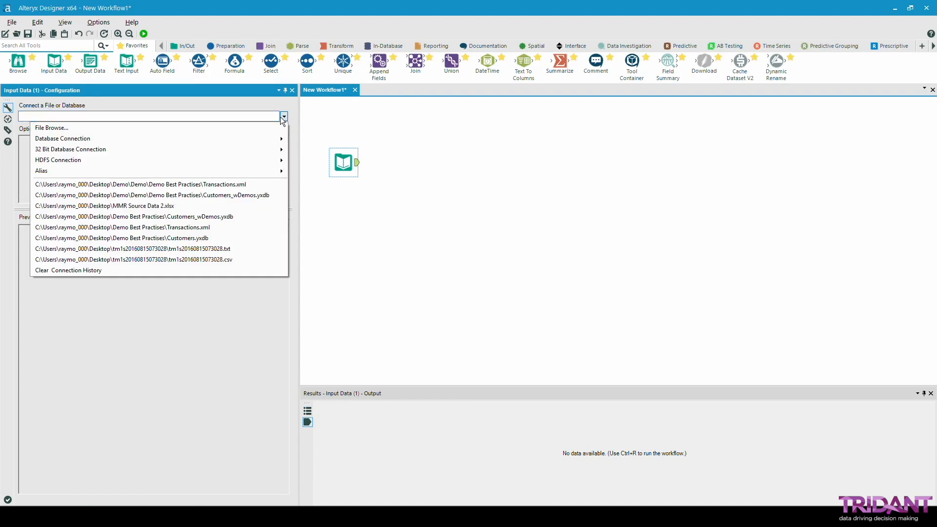
mouse_move(62, 138)
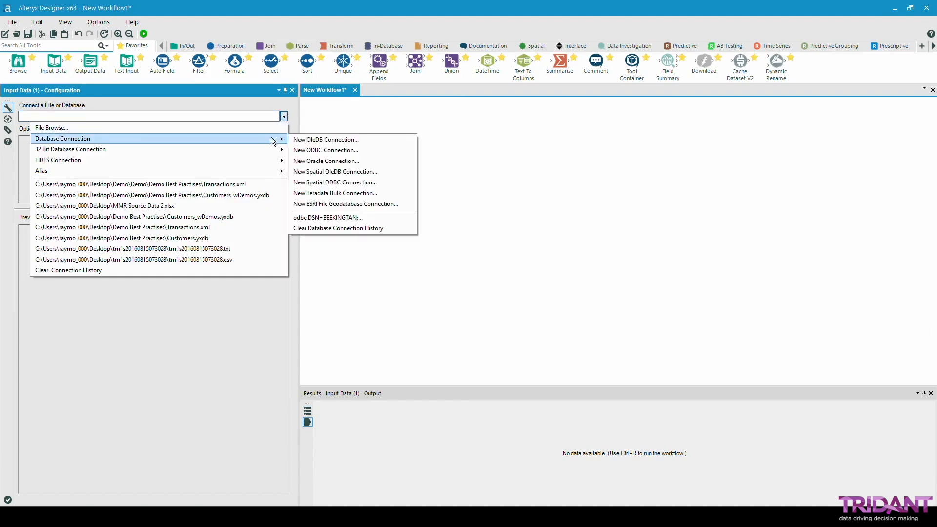
left_click(52, 127)
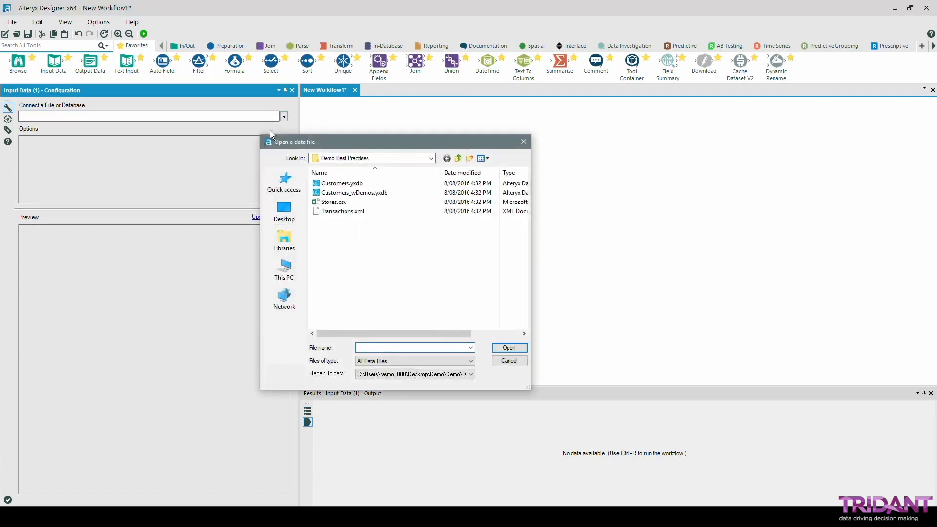
left_click(470, 361)
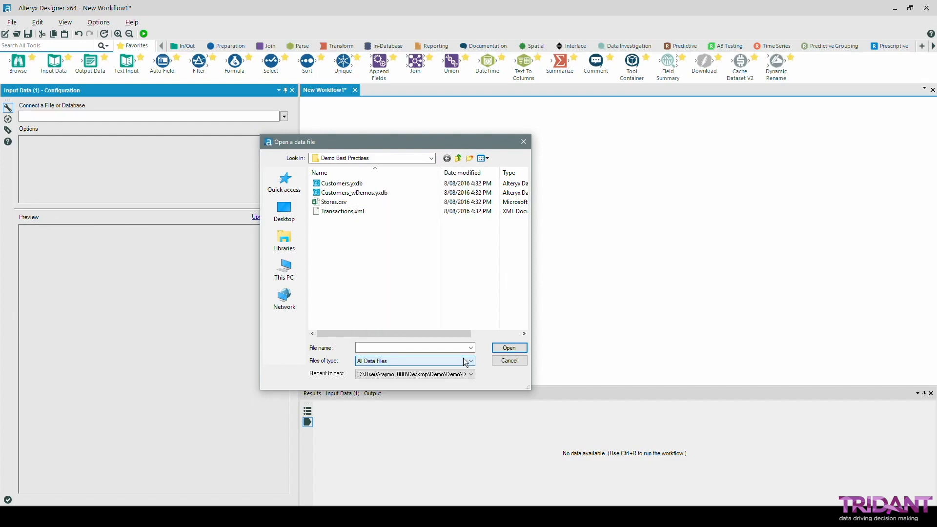
left_click(343, 211)
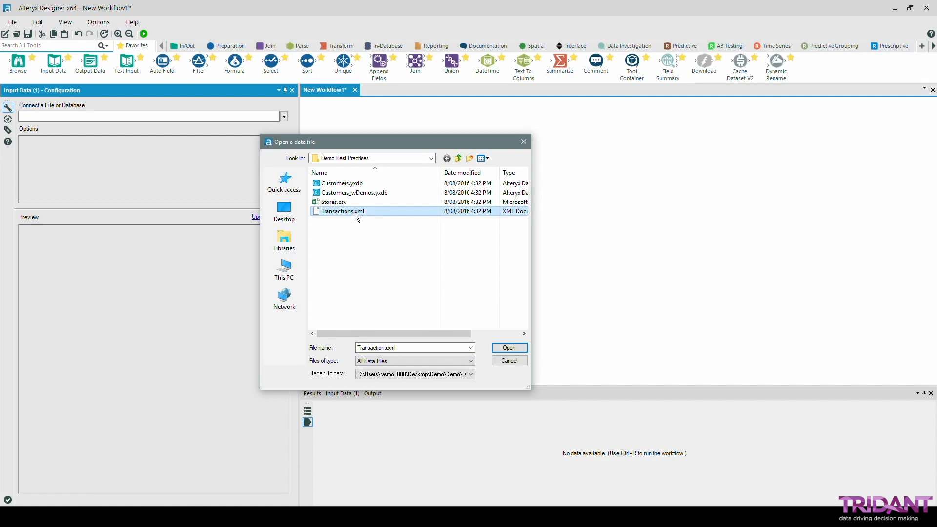
left_click(508, 347)
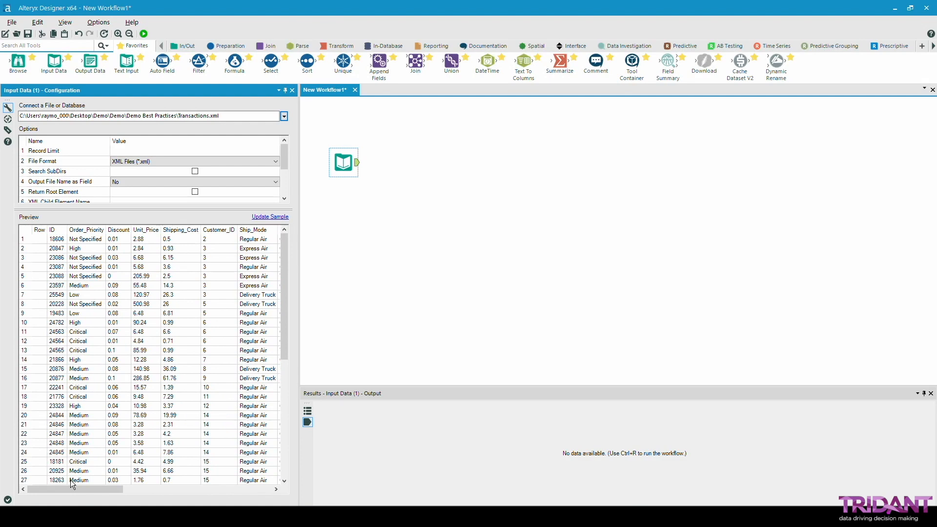
mouse_move(449, 299)
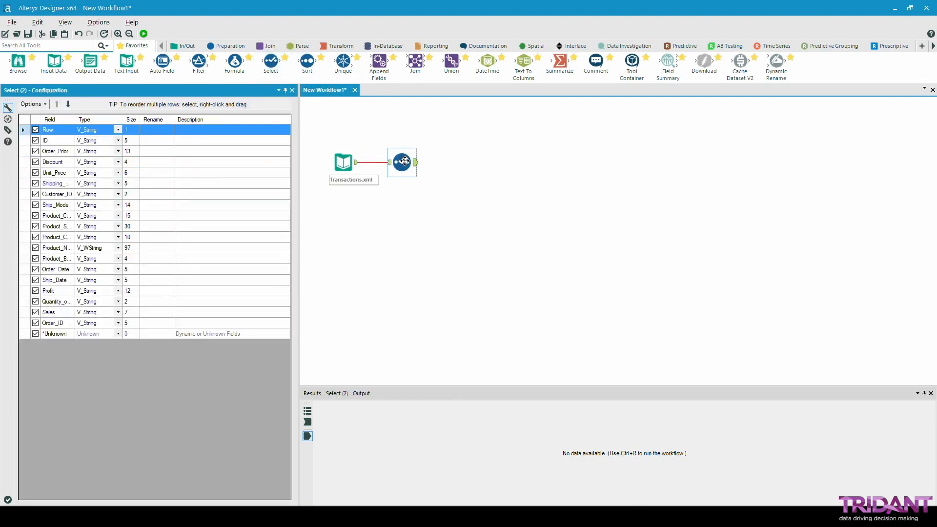
mouse_move(401, 161)
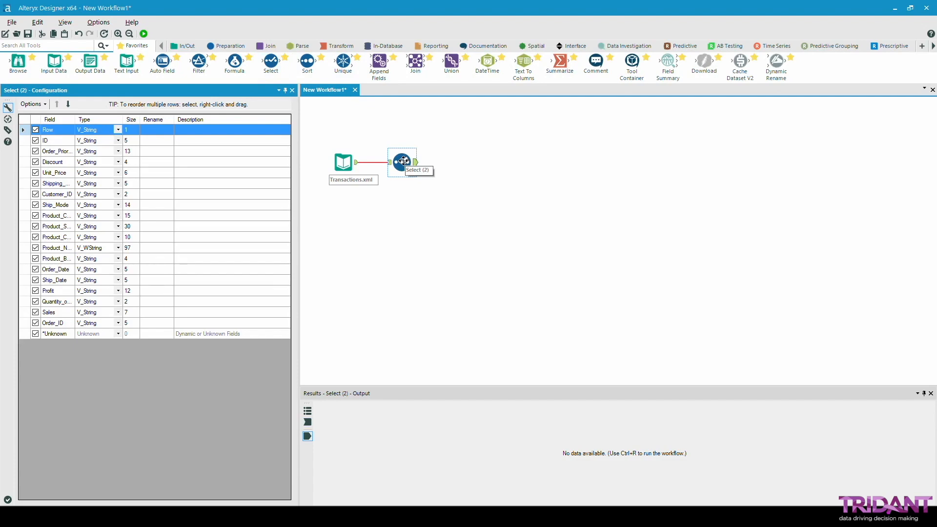
mouse_move(402, 163)
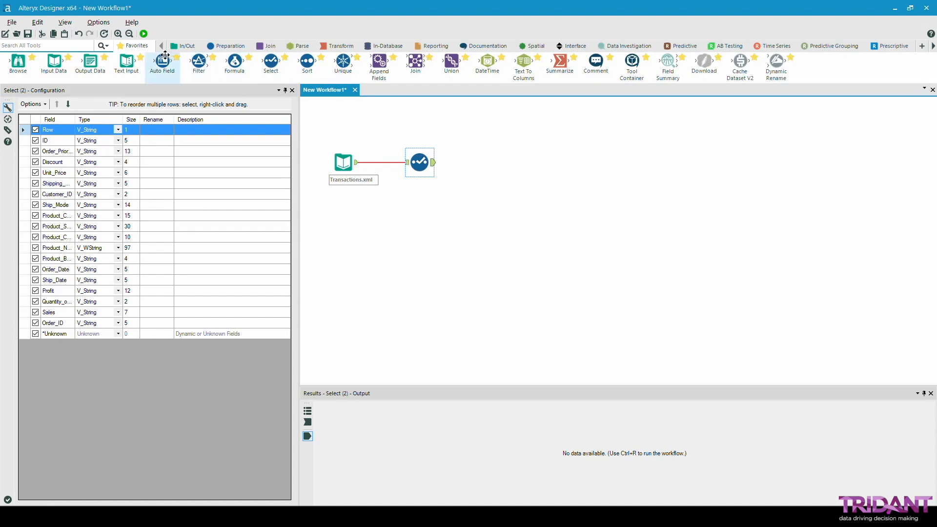
mouse_move(162, 64)
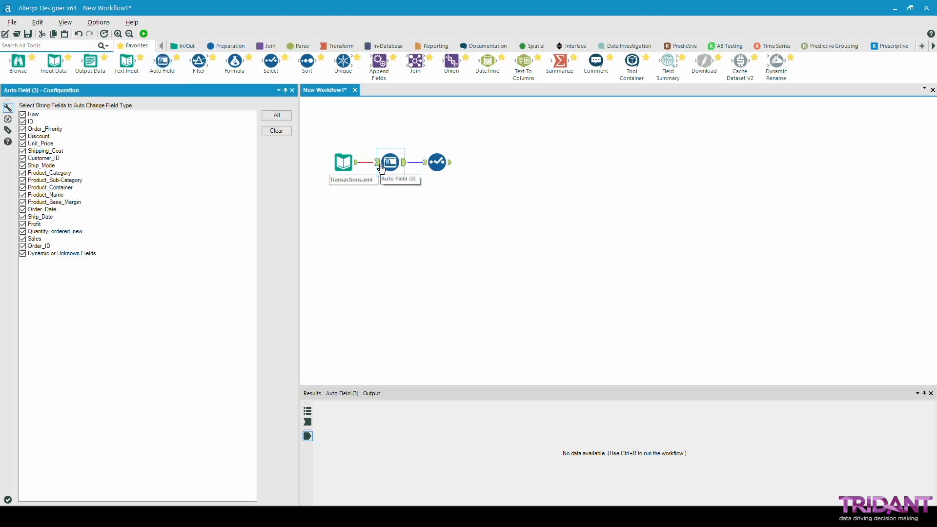
mouse_move(374, 149)
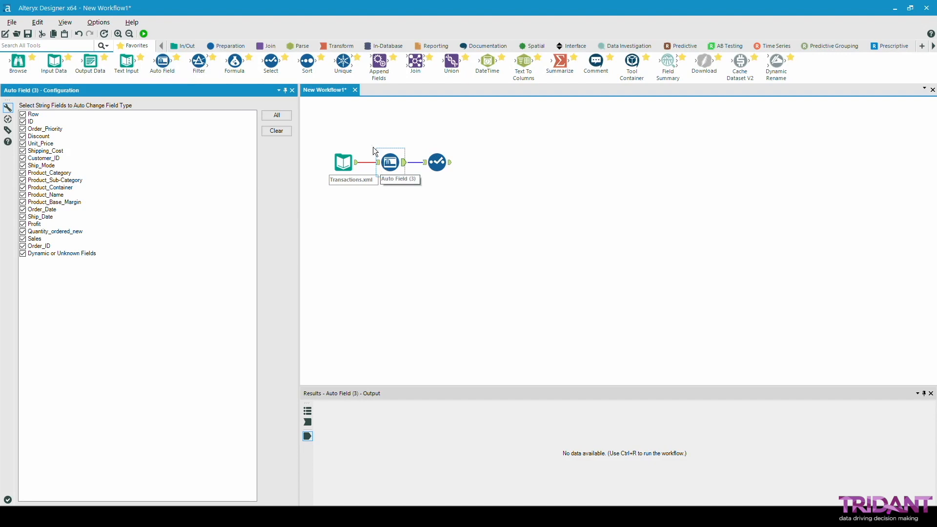
mouse_move(144, 33)
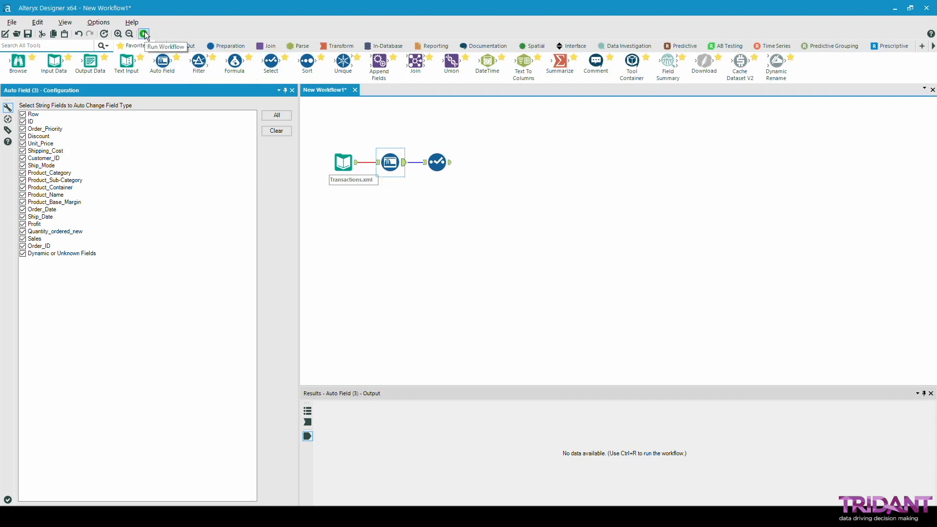
Run the workflow and rename Customer_ID to 'Customer Num' in the Select tool.
left_click(143, 33)
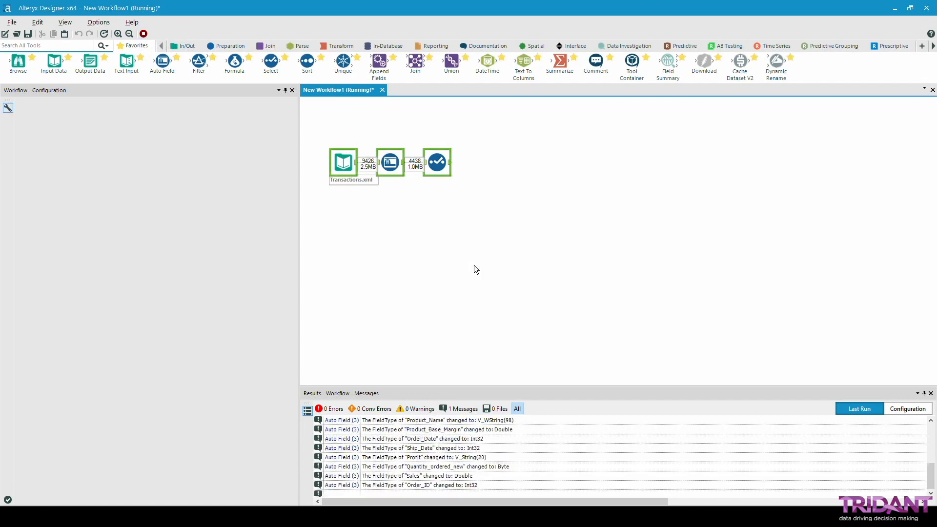
left_click(435, 162)
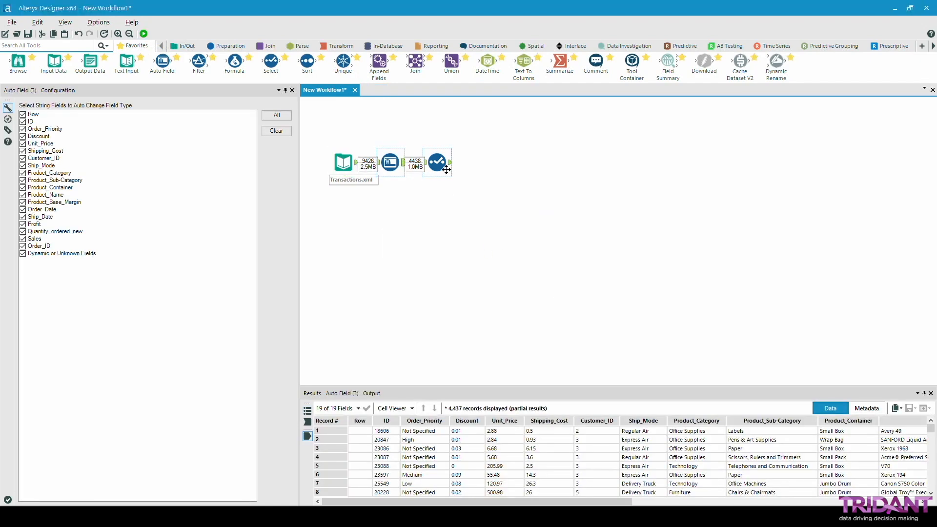
left_click(438, 161)
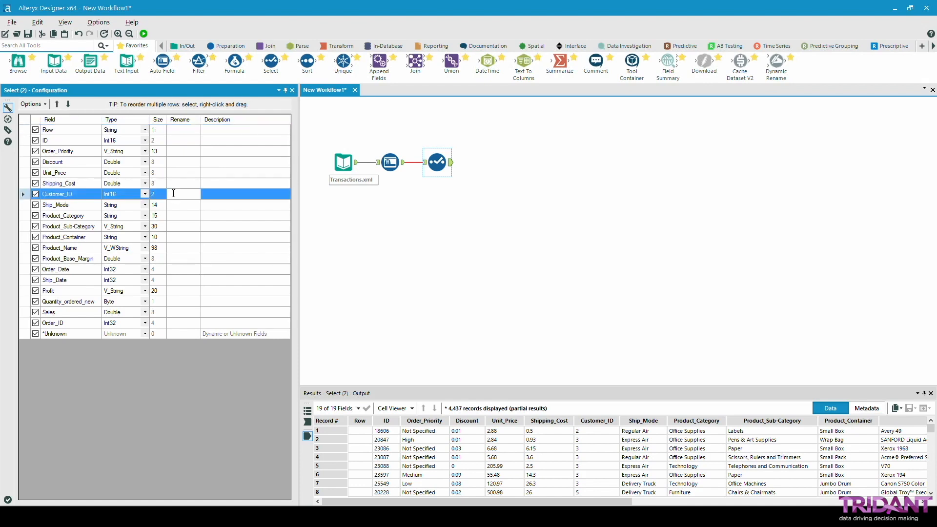
type("Customer Nul")
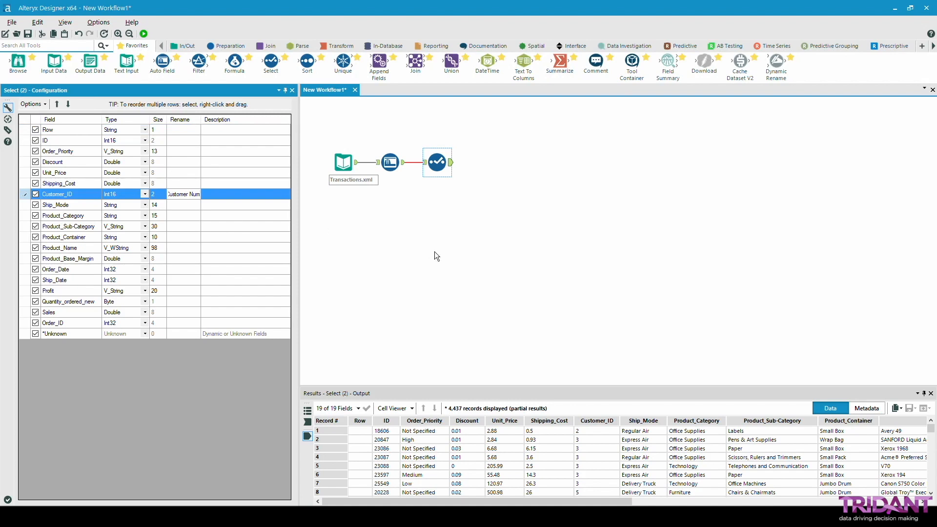
left_click(142, 33)
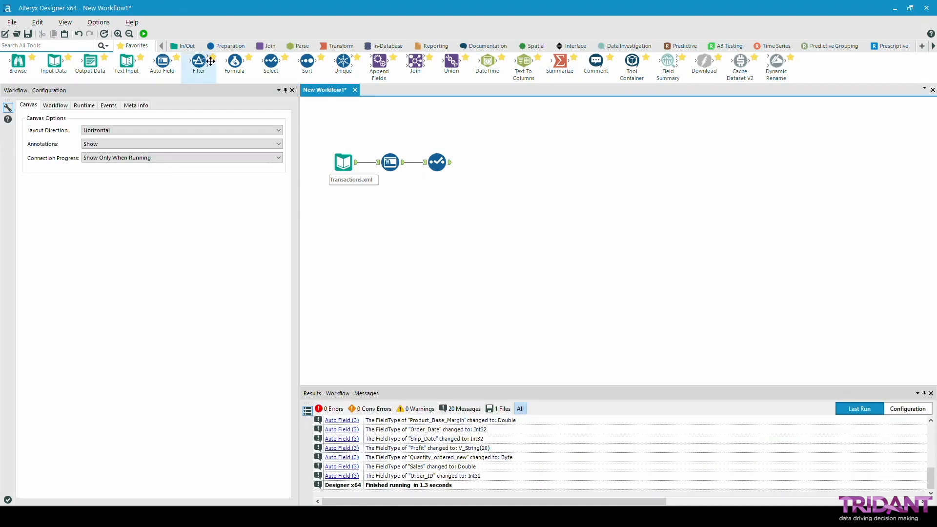
mouse_move(234, 63)
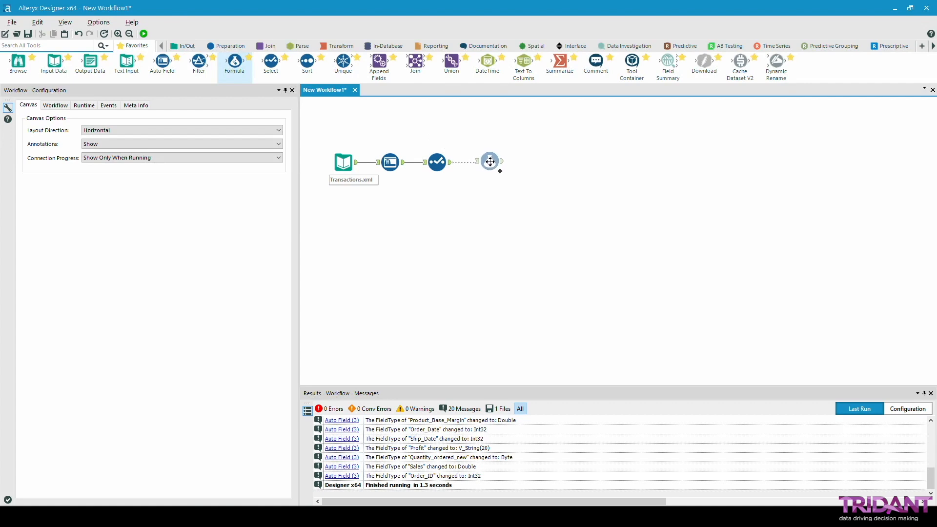
Add a Formula tool defining a new output field Spend of type Double.
left_click(489, 162)
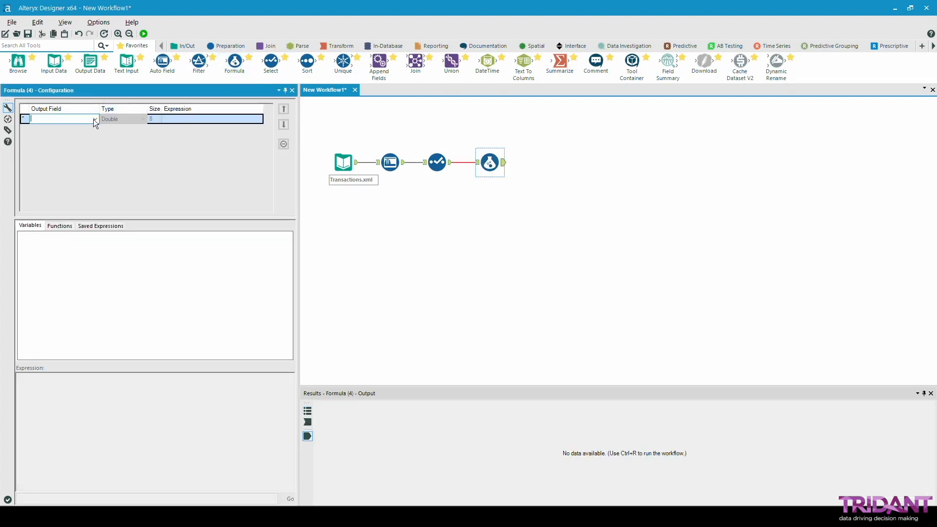
left_click(94, 118)
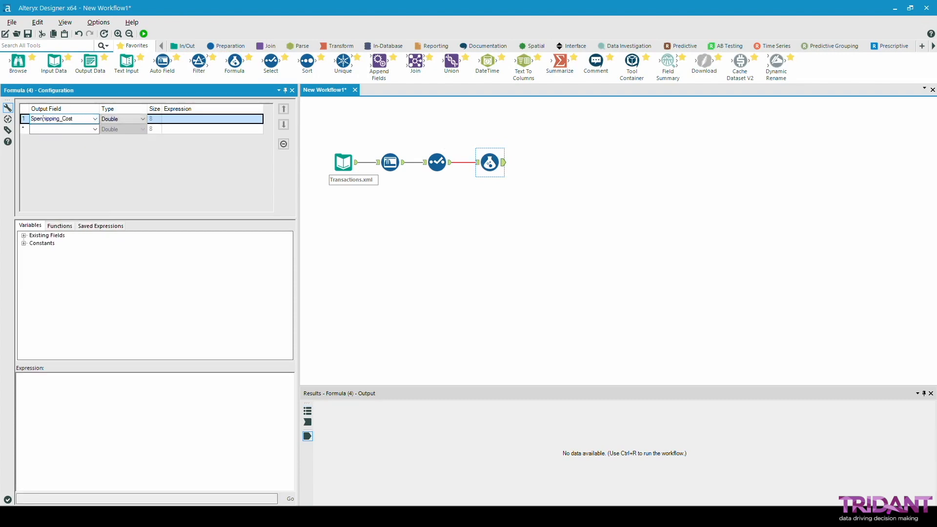
type("Spend")
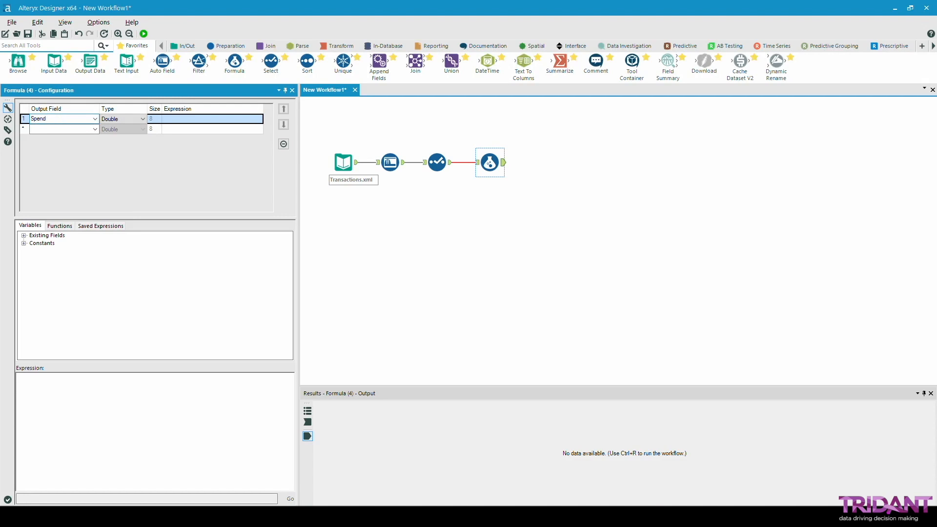
left_click(141, 119)
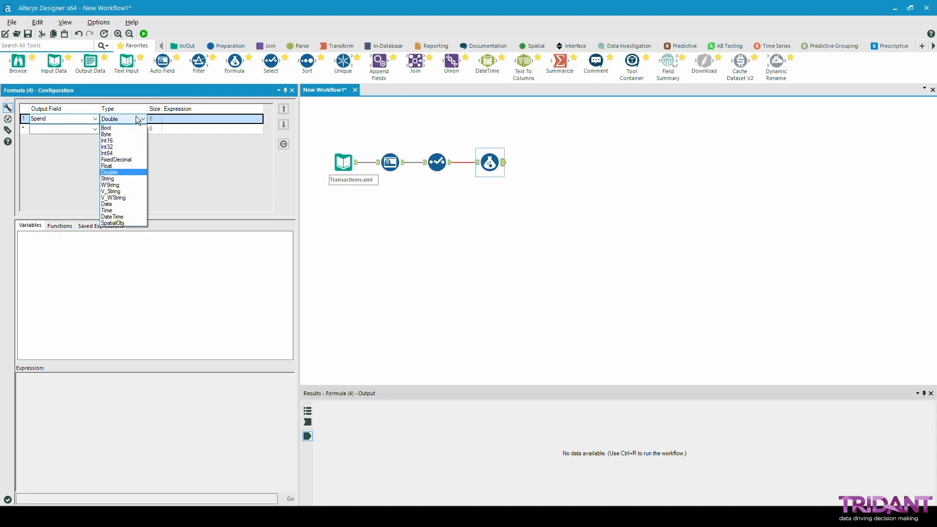
left_click(110, 171)
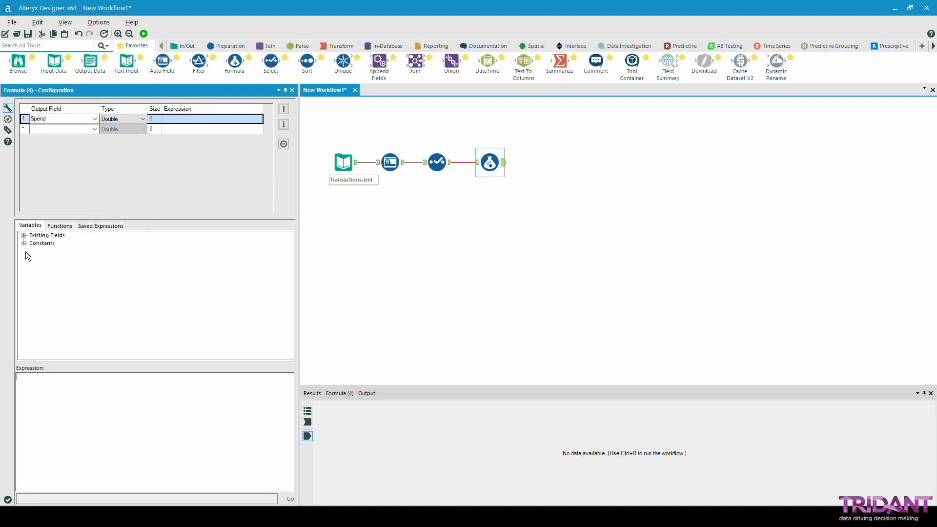
Insert [Quantity_ordered_new] from Existing Fields into the Spend expression.
left_click(23, 235)
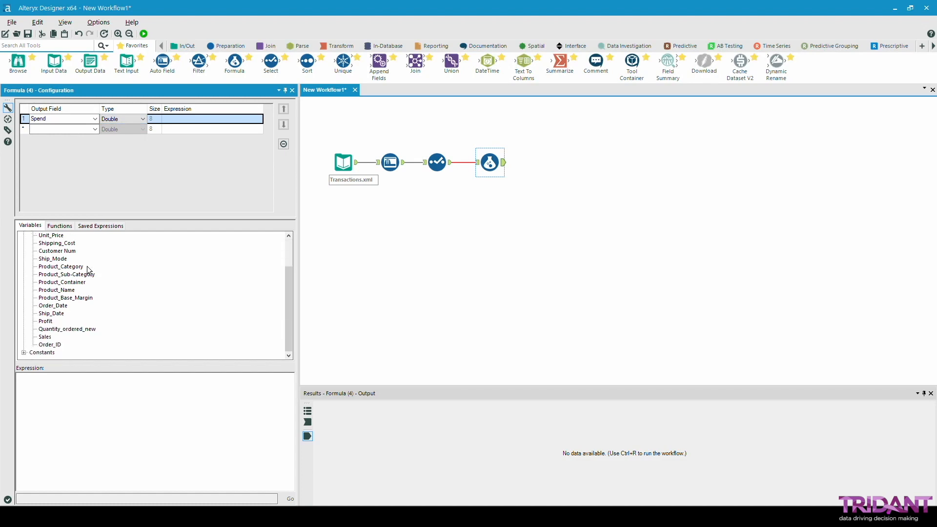
mouse_move(62, 331)
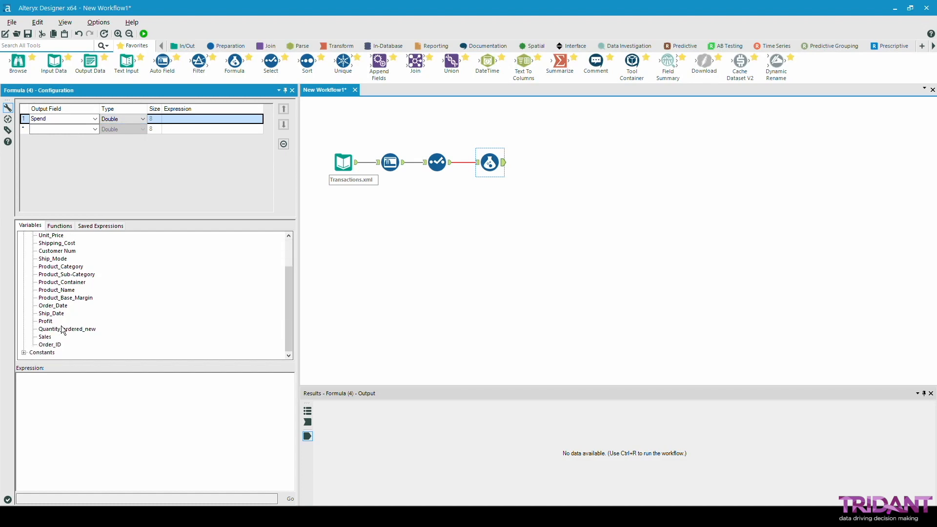
left_click(67, 329)
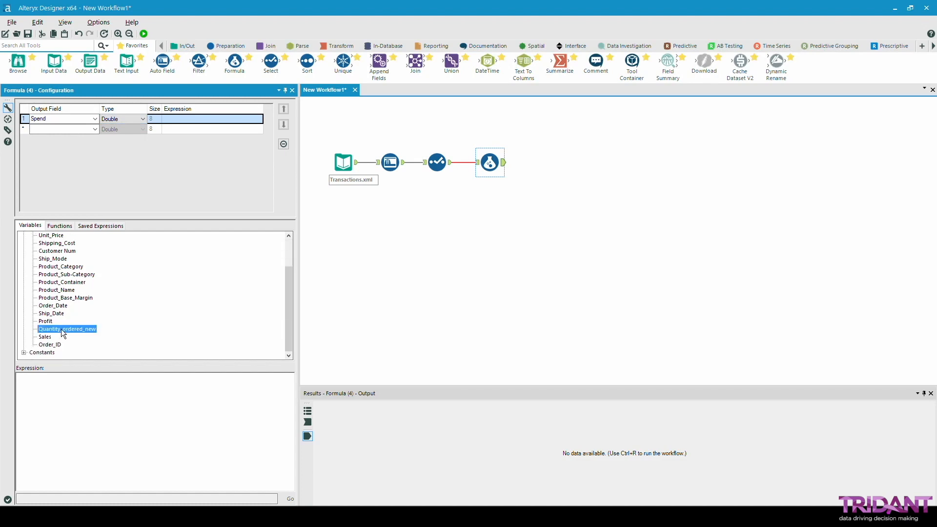
double_click(67, 329)
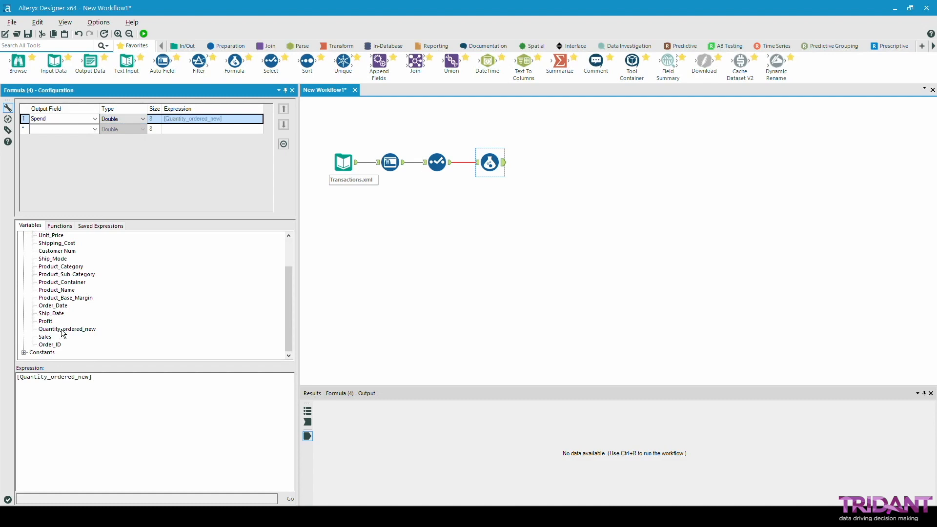
left_click(60, 226)
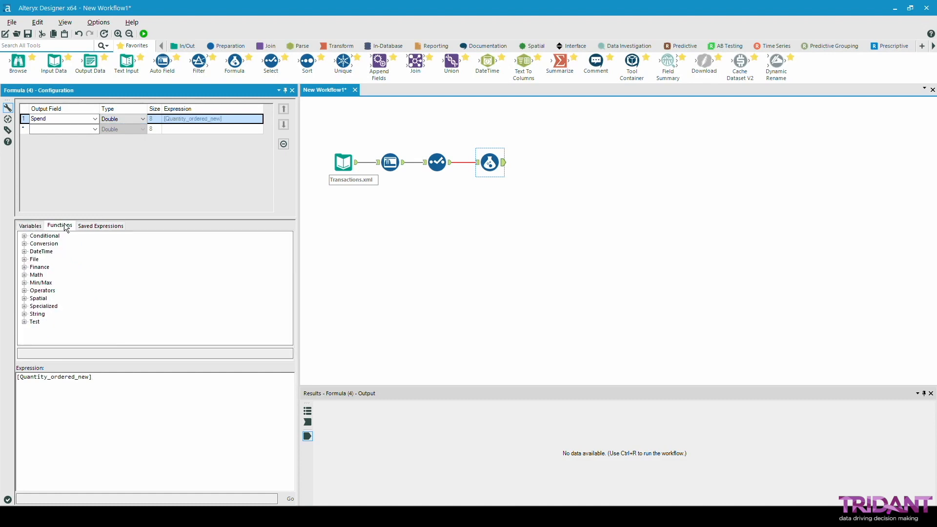
Complete Spend as [Quantity_ordered_new] * [Unit_Price] and apply the formula.
left_click(25, 274)
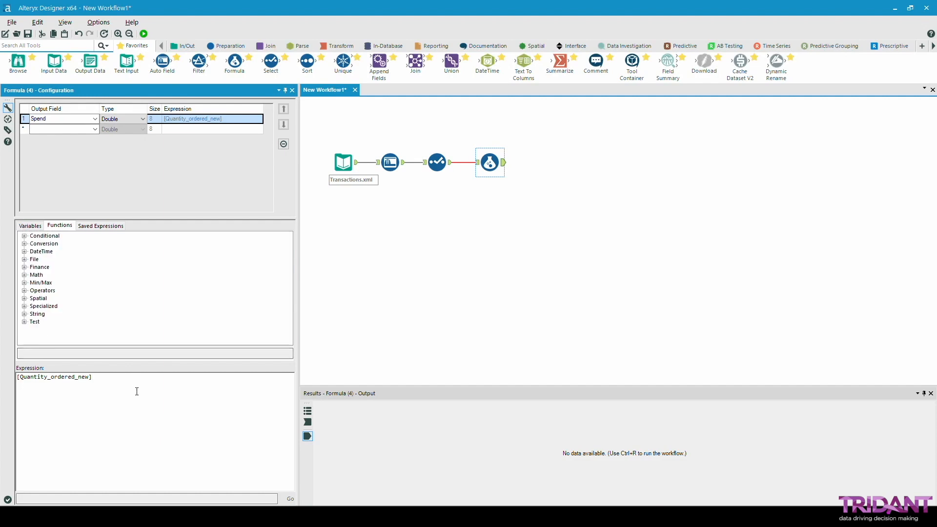
type("*")
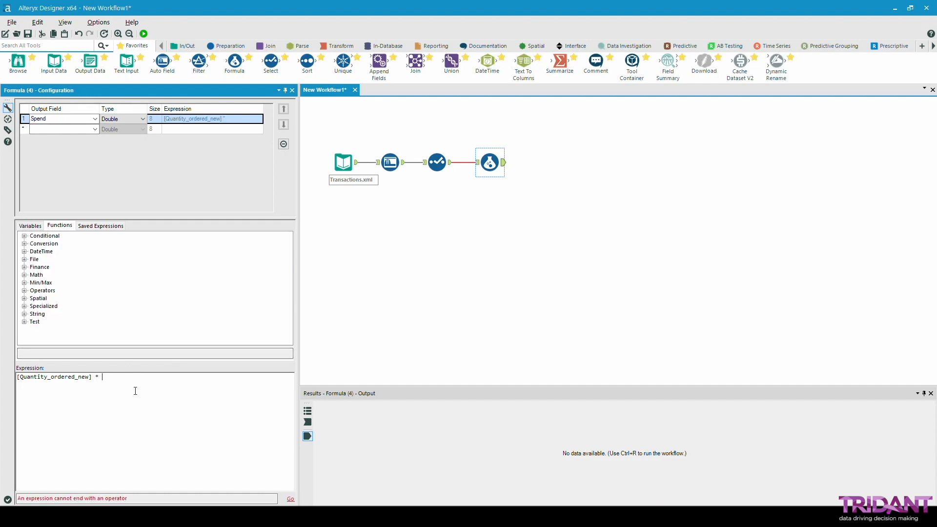
left_click(31, 225)
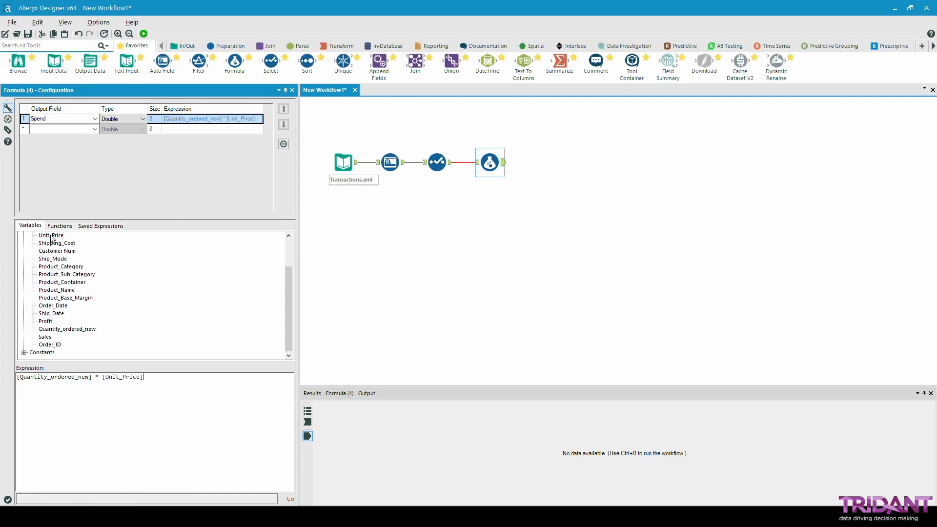
left_click(143, 33)
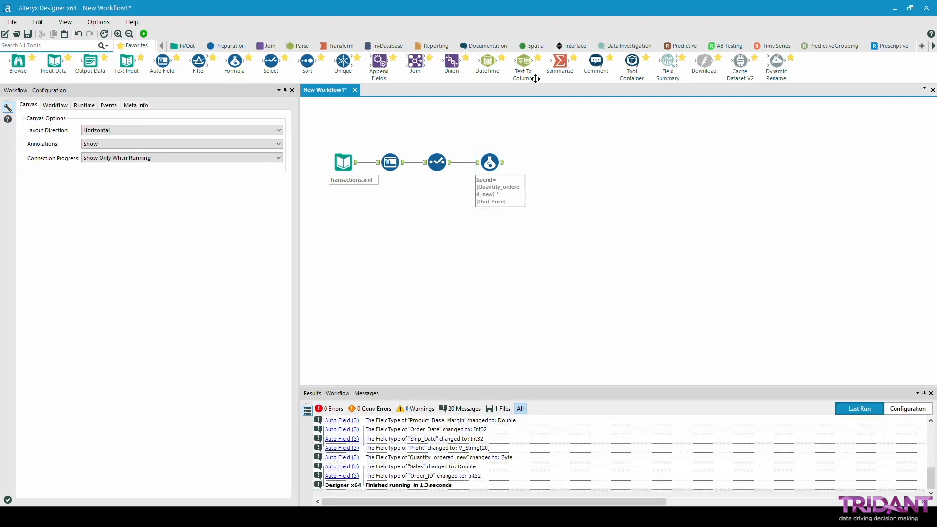
Add a Summarize tool grouping by Customer Num and summing Spend into Sum_Spend.
left_click_drag(558, 62, 603, 184)
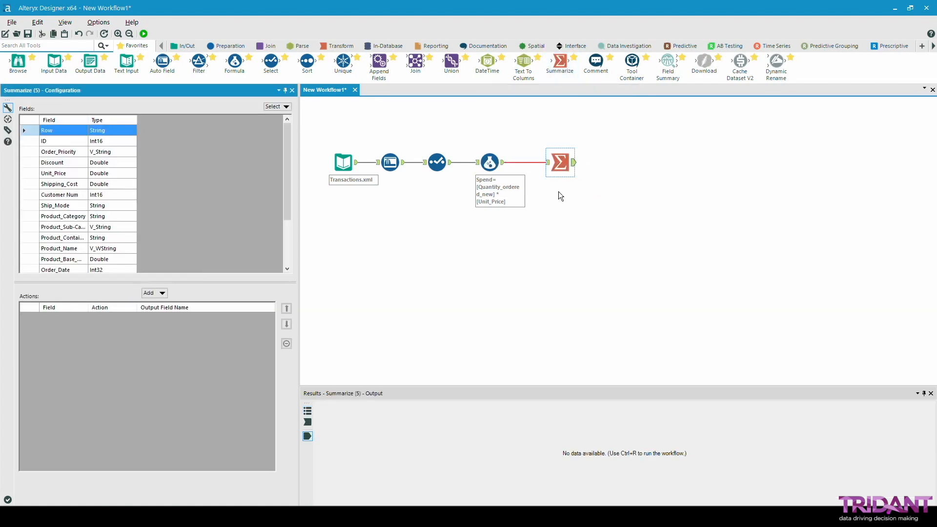
mouse_move(131, 186)
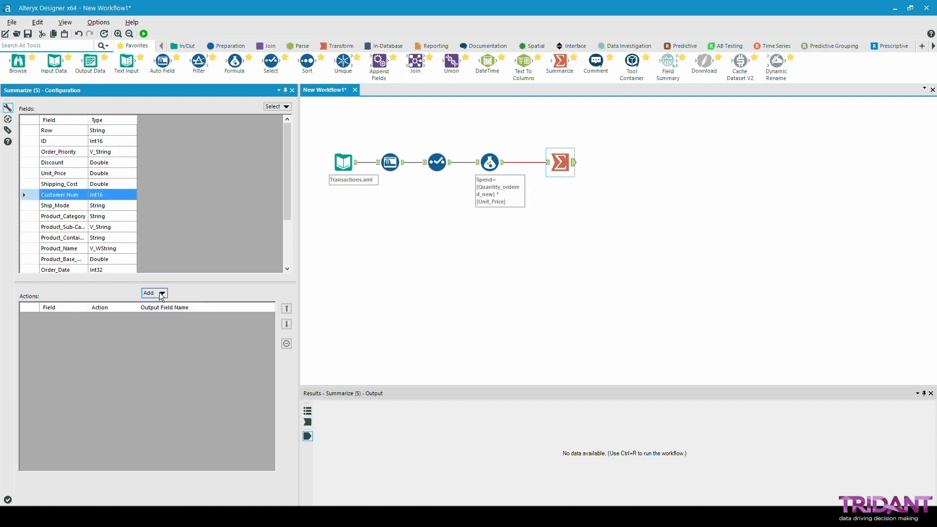
left_click(150, 293)
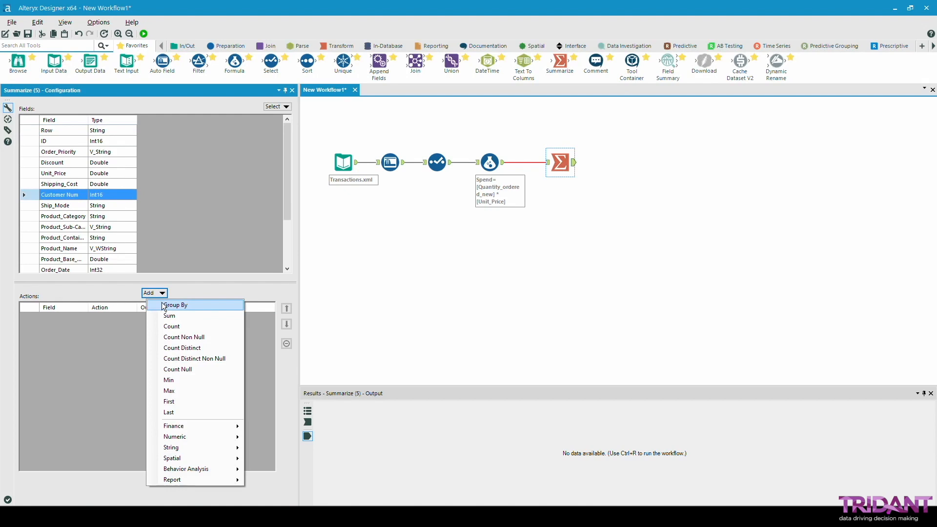
left_click(176, 304)
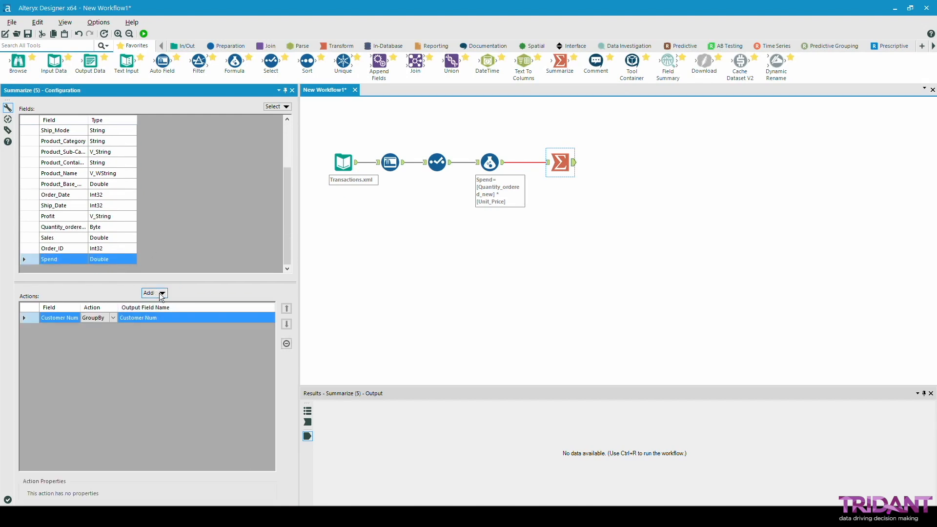
left_click(161, 293)
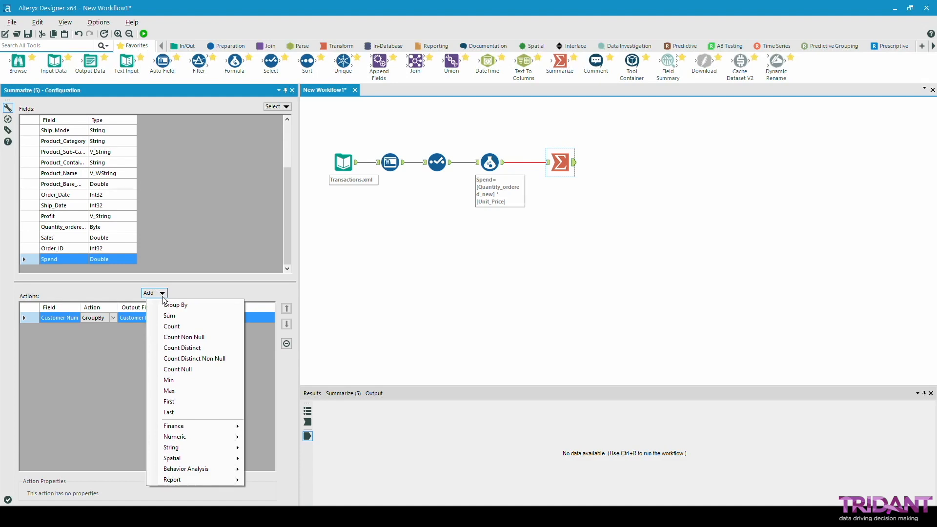
left_click(170, 315)
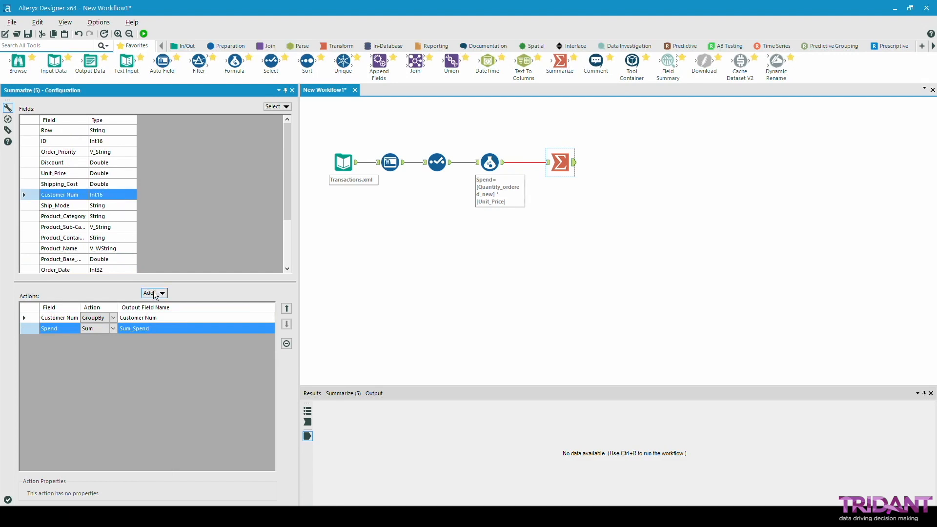
left_click(150, 292)
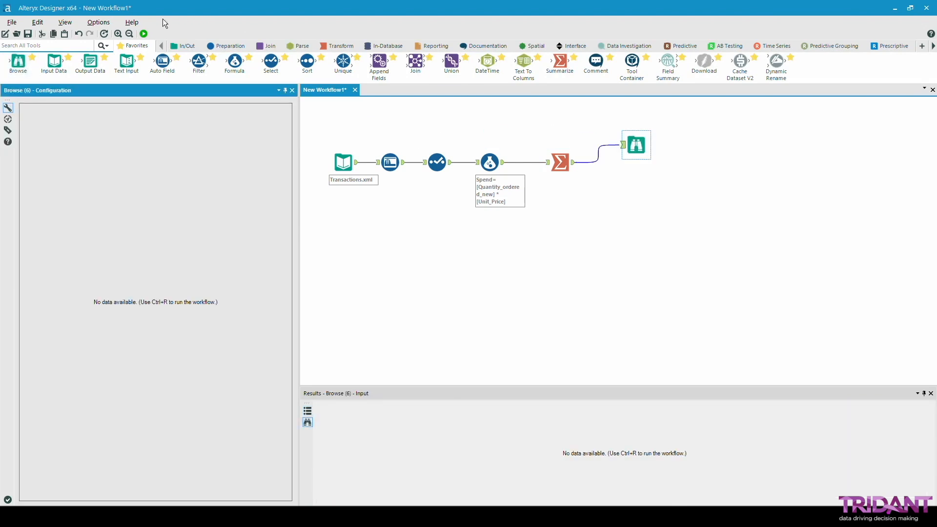
Run the workflow to get 2,703 per-customer rows and review the Select step's output.
left_click(143, 33)
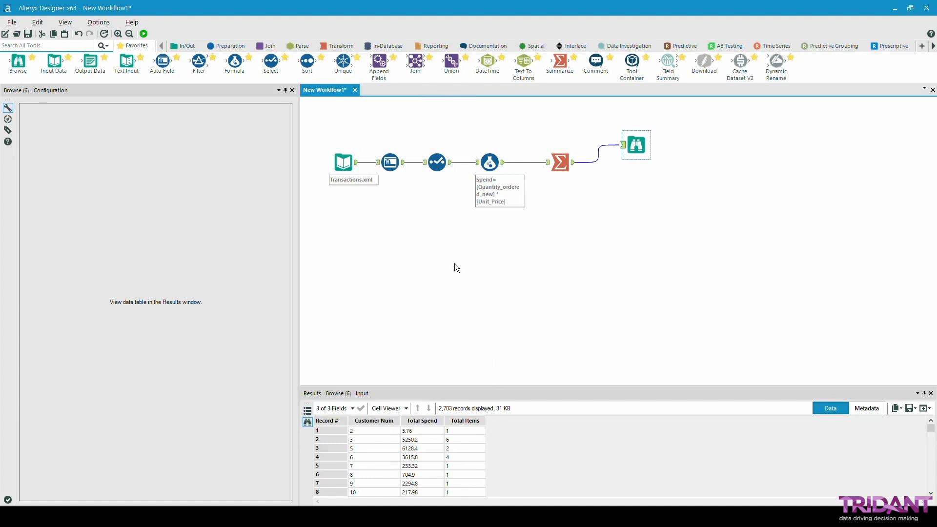
left_click(436, 163)
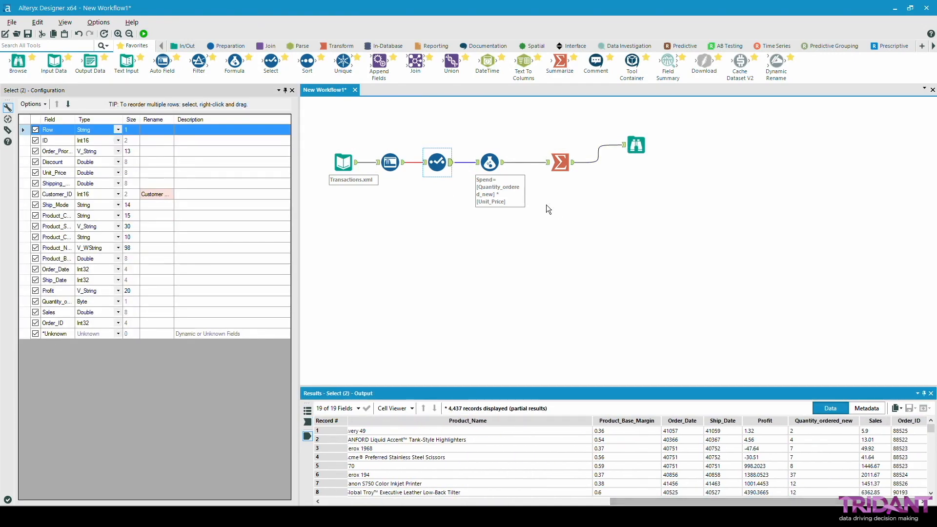
Review the Formula step's Spend output and drop a second Input Data tool on the canvas.
left_click(489, 162)
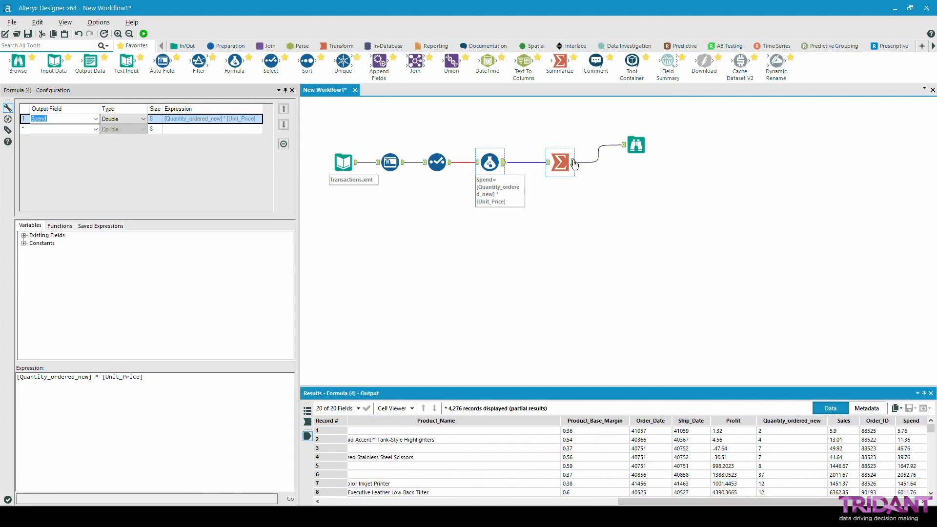
left_click(143, 33)
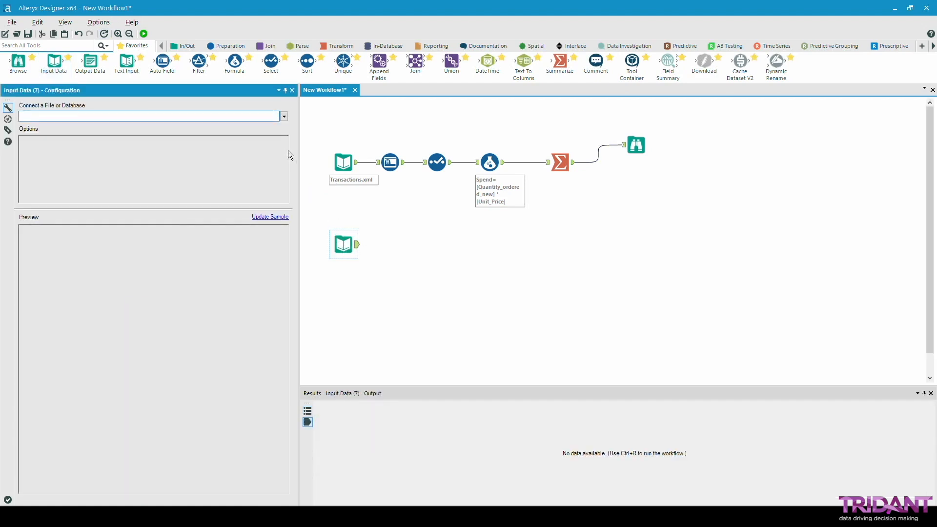
Point the second input at Customers_wDemos.yxdb and attach a Join tool after Summarize.
left_click(283, 116)
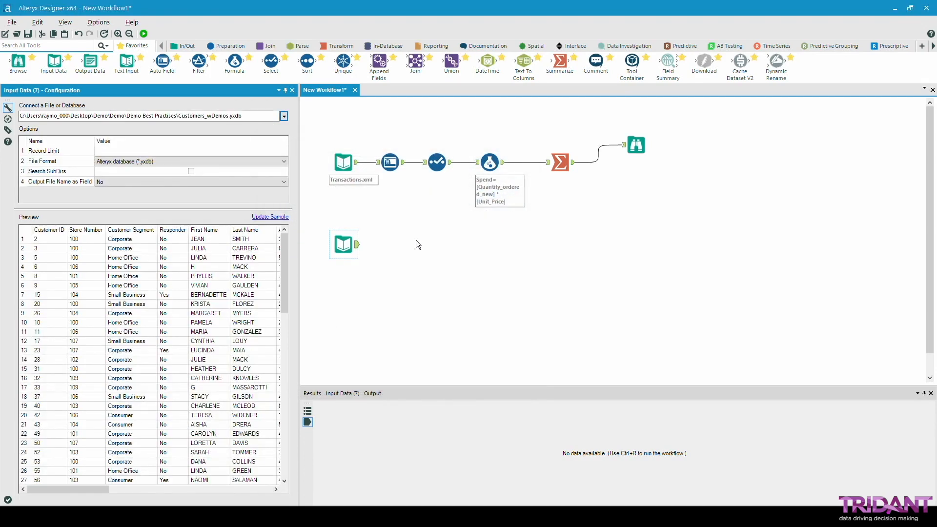
left_click(266, 46)
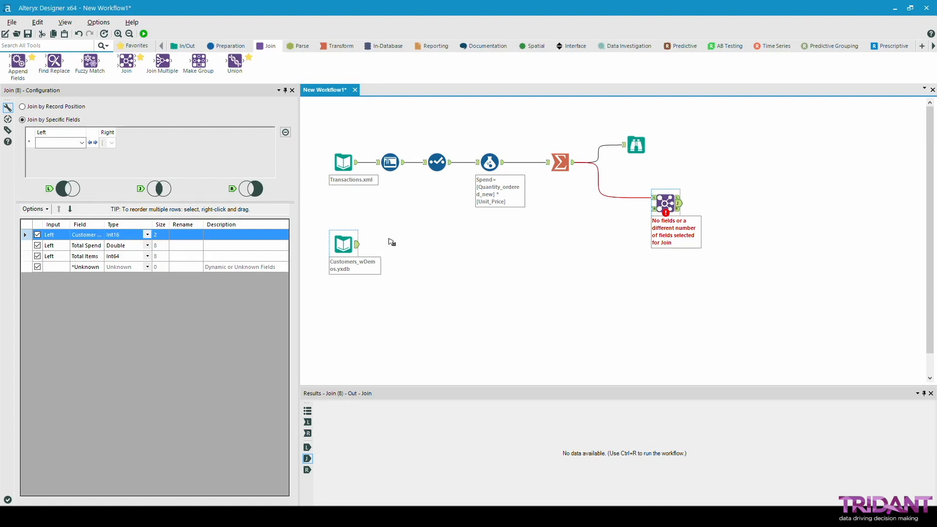
Join summary to customers on Customer Num = Customer ID, run for 2,678 joined records, and add Logistic Regression.
left_click_drag(358, 245, 653, 209)
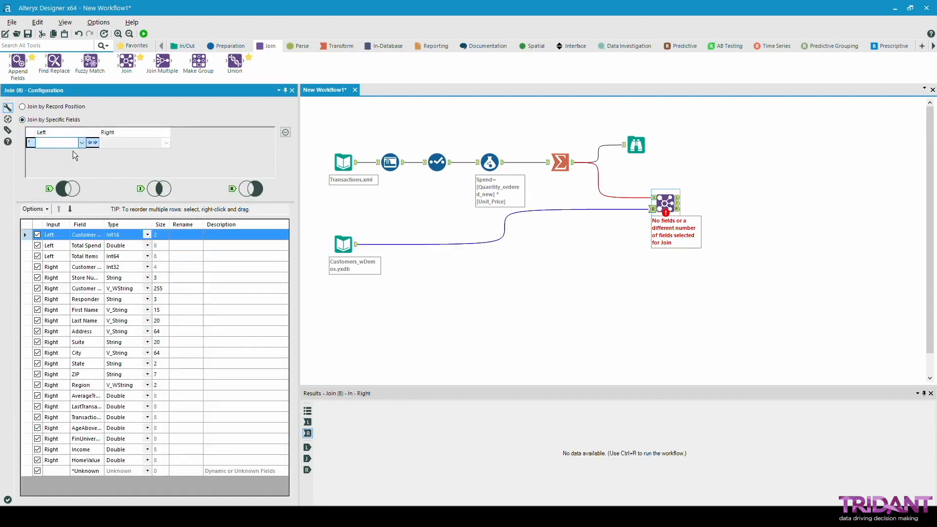
left_click(81, 143)
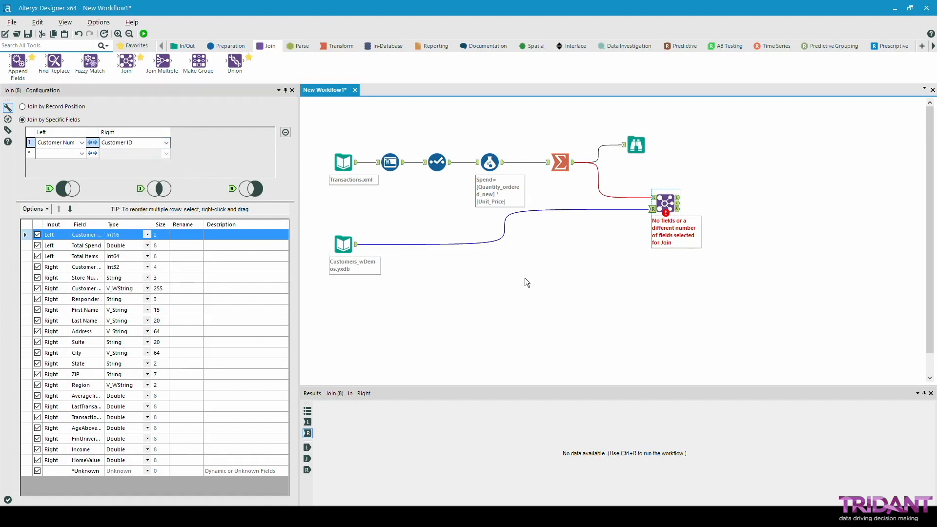
left_click(143, 34)
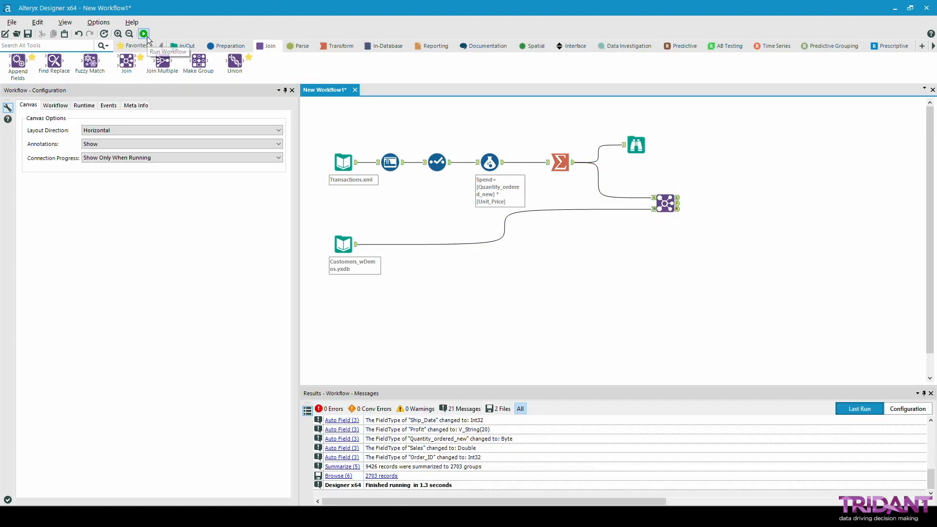
left_click(142, 35)
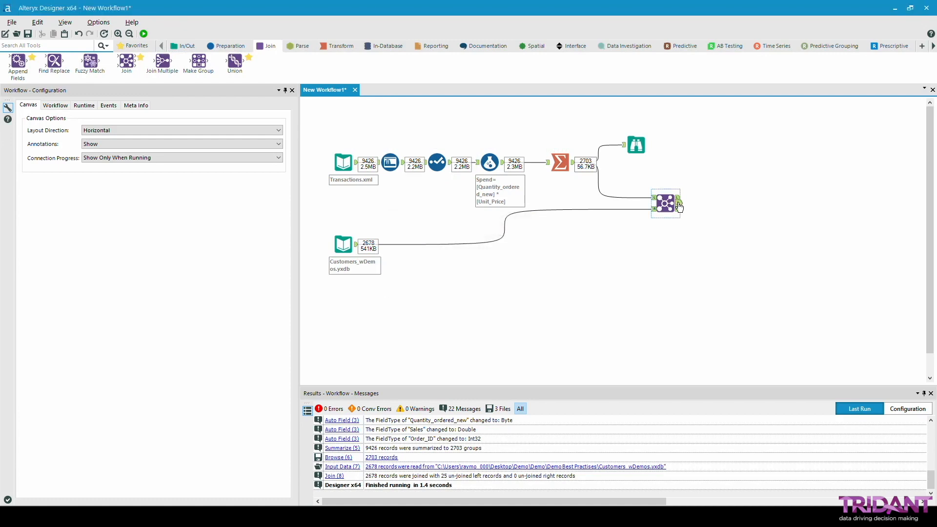
left_click(665, 203)
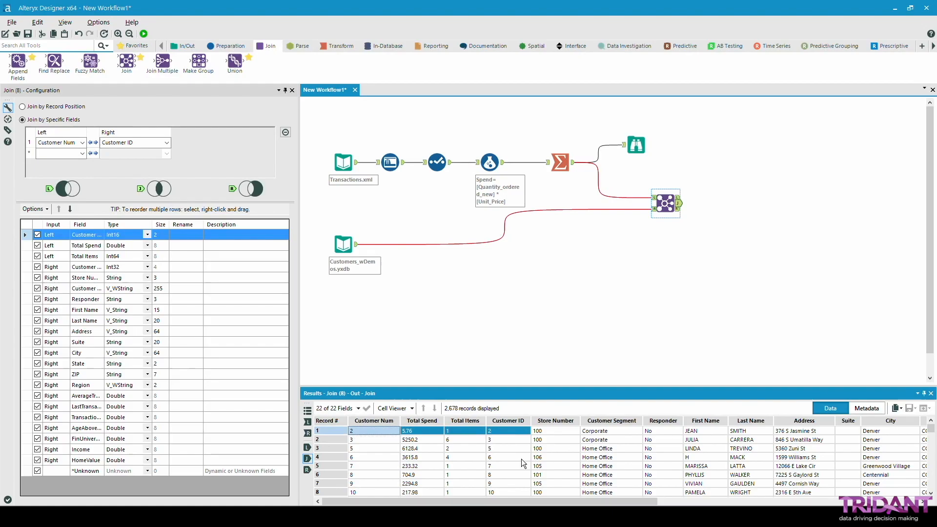
left_click(683, 46)
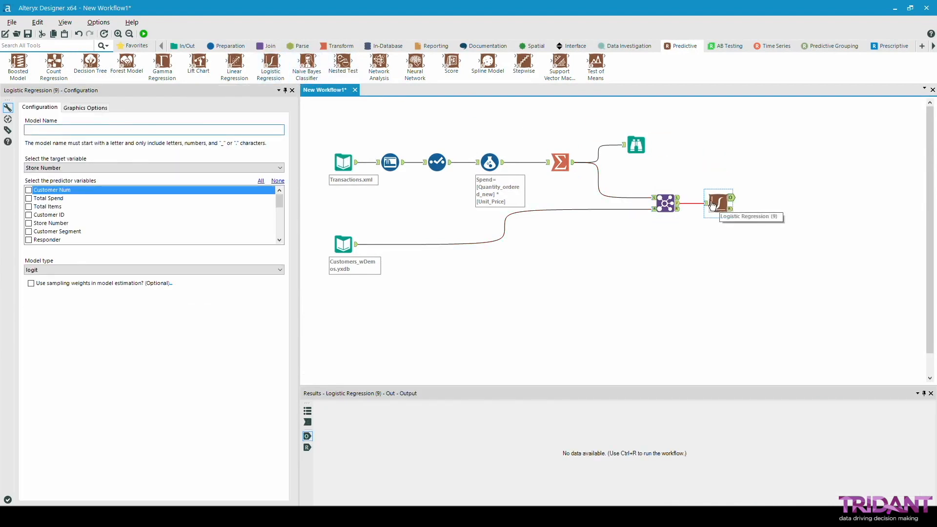
Name the model Logistic, target Responder, and check Total Spend and Total Items as predictors.
left_click(153, 130)
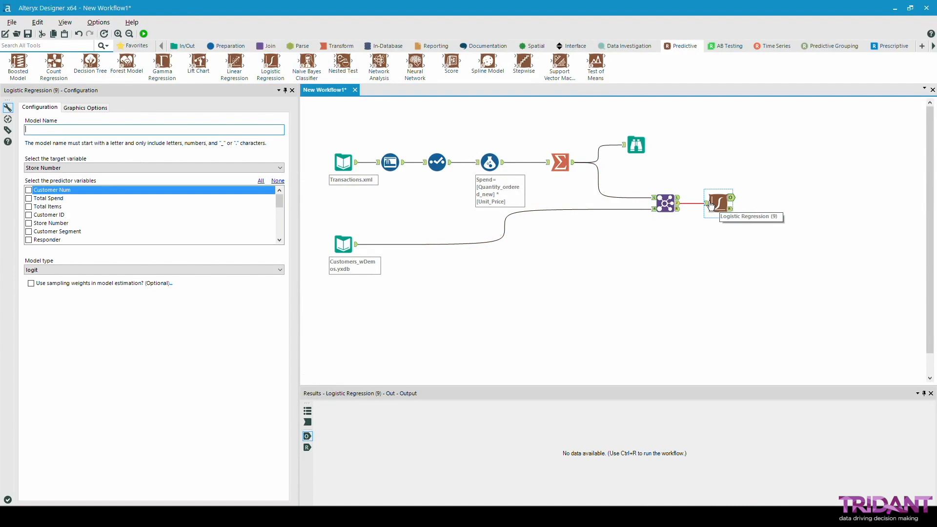
type("Logistic")
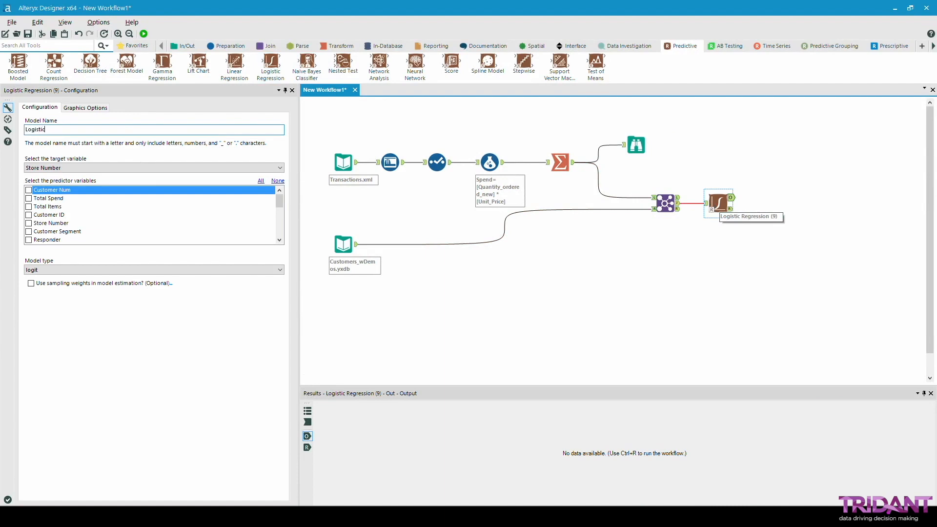
left_click(153, 167)
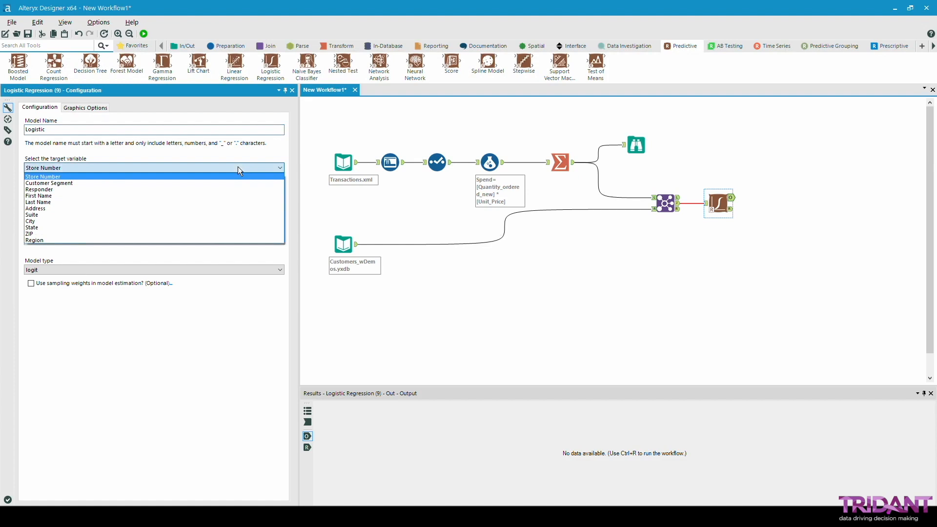
left_click(39, 189)
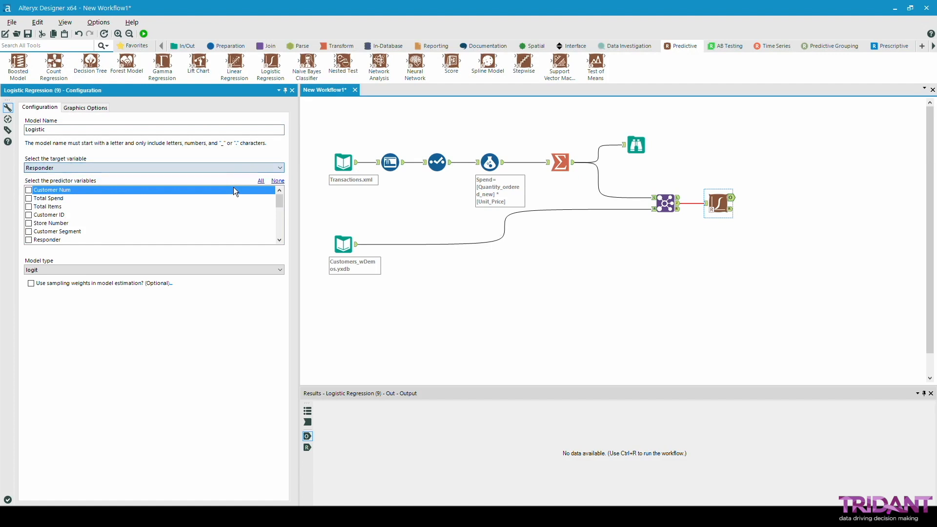
left_click(48, 198)
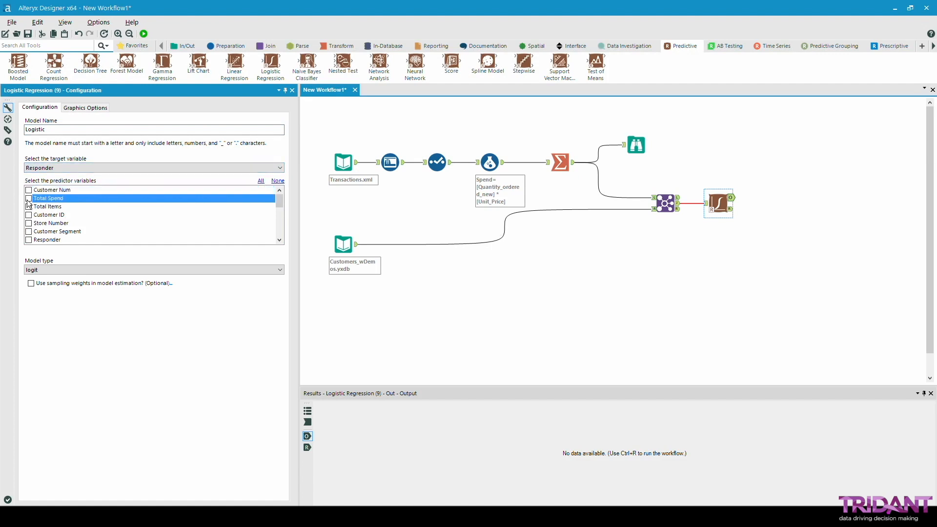
left_click(28, 206)
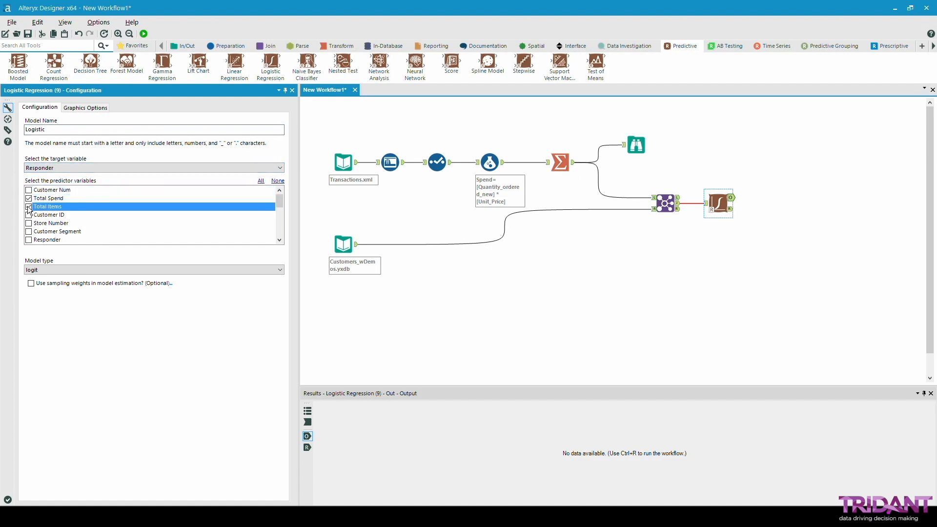
left_click(29, 206)
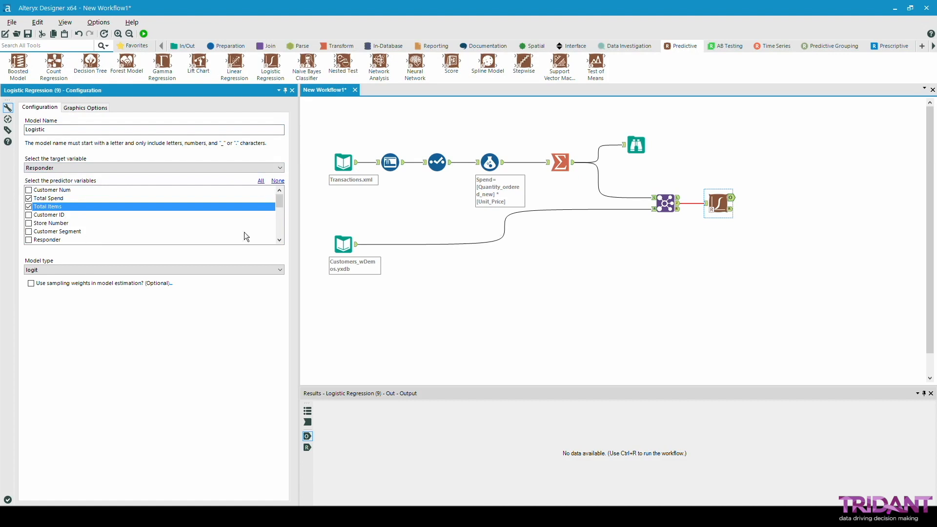
mouse_move(560, 267)
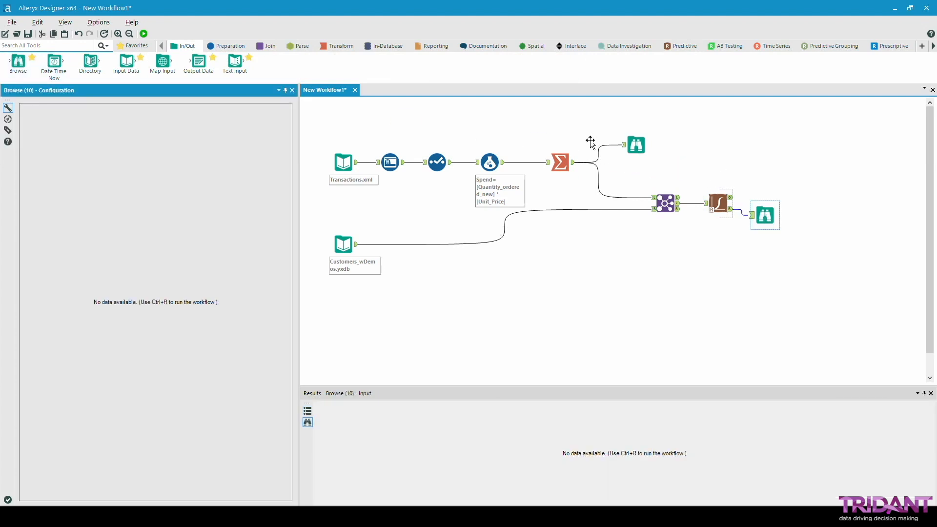
mouse_move(145, 34)
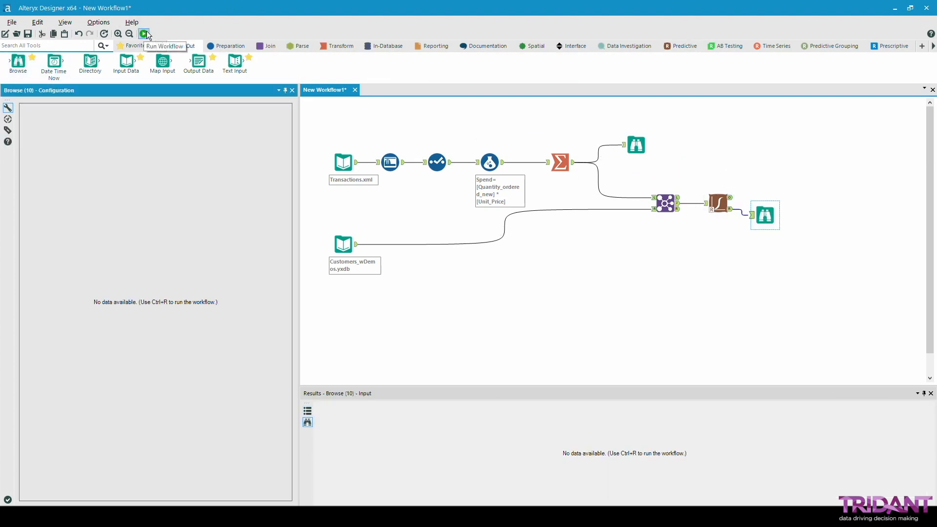
Run the workflow and review the logistic regression coefficient report for Total Spend and Total Items.
left_click(144, 34)
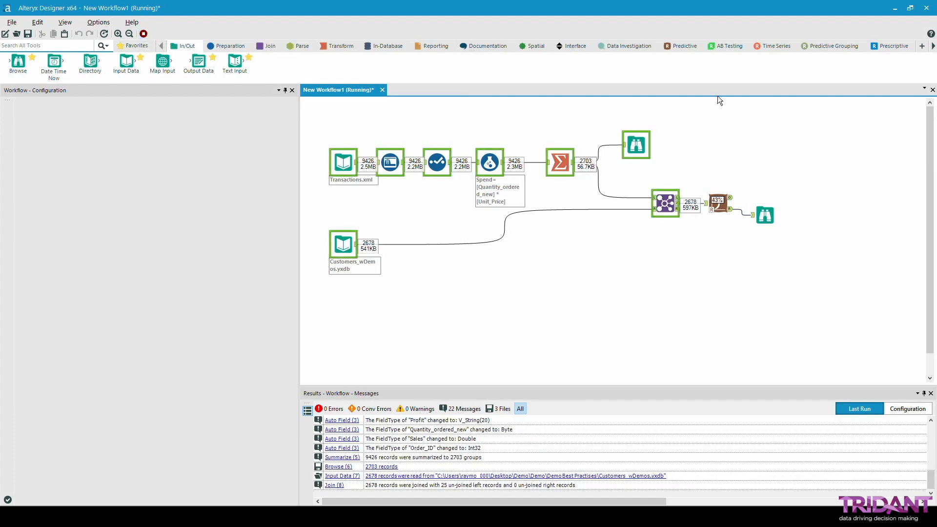
mouse_move(822, 227)
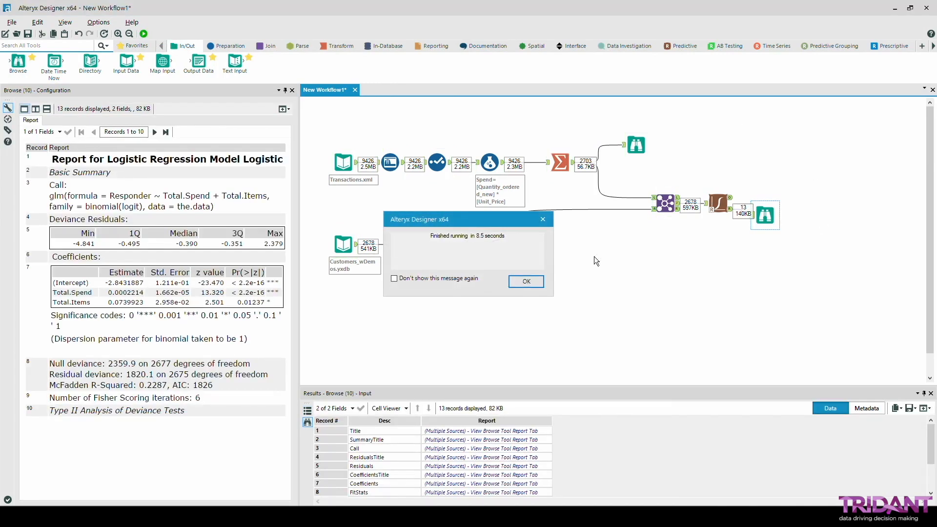
left_click(525, 281)
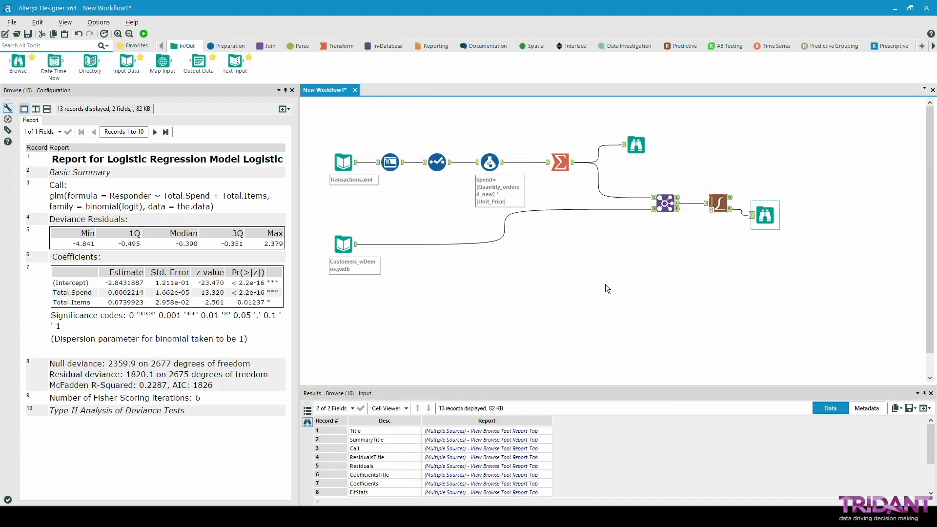
left_click(143, 33)
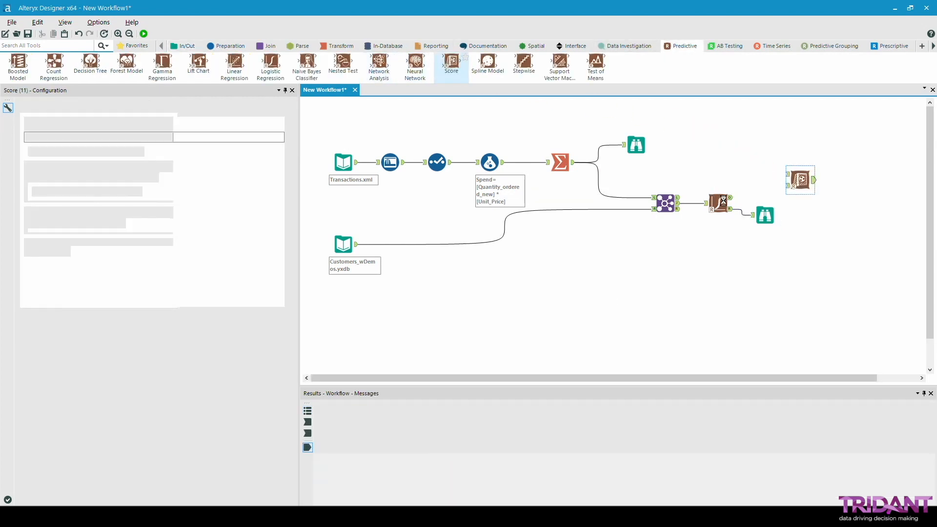
Score the 2,678 joined customer records with the Logistic model, adding Score_No and Score_Yes.
left_click(144, 34)
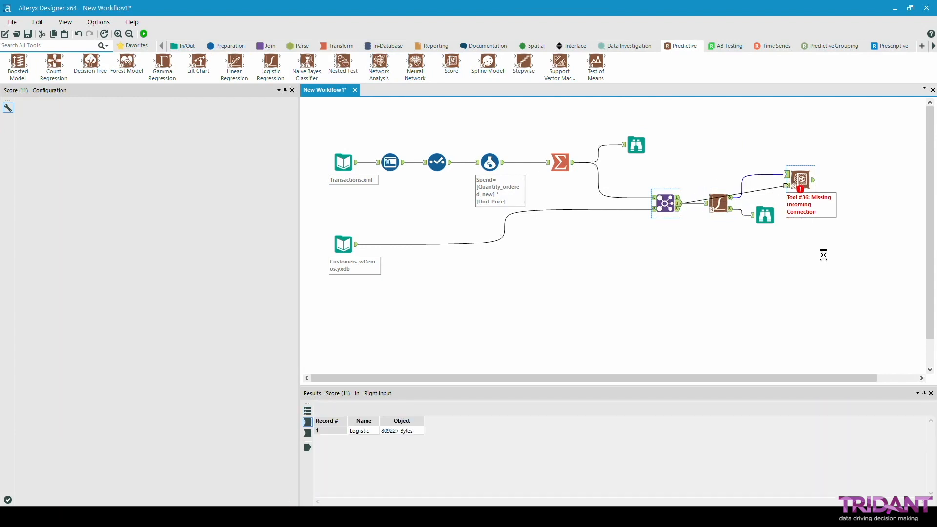
left_click(799, 180)
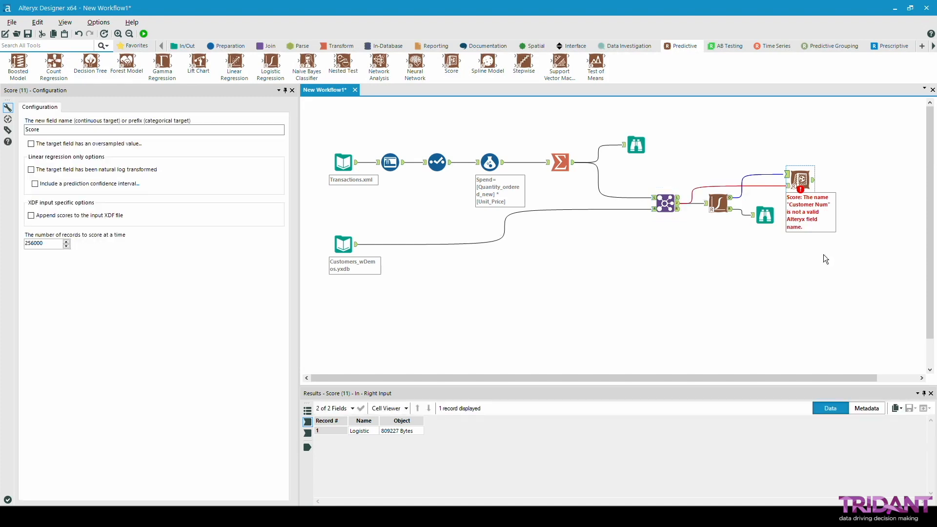
left_click(144, 33)
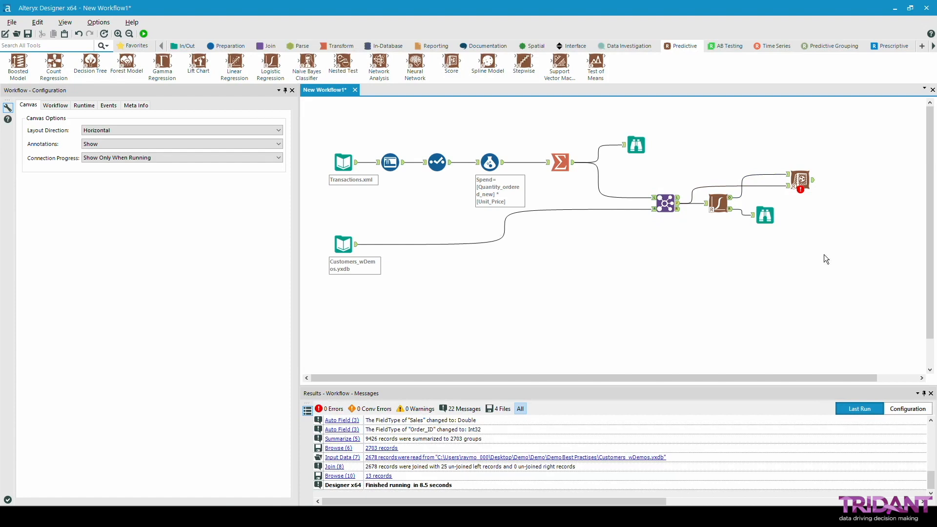
mouse_move(805, 247)
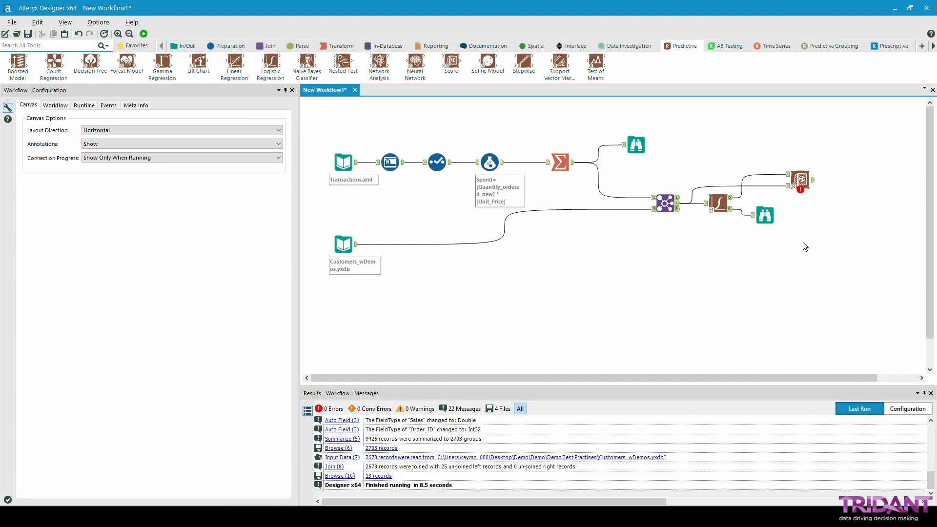
left_click(143, 33)
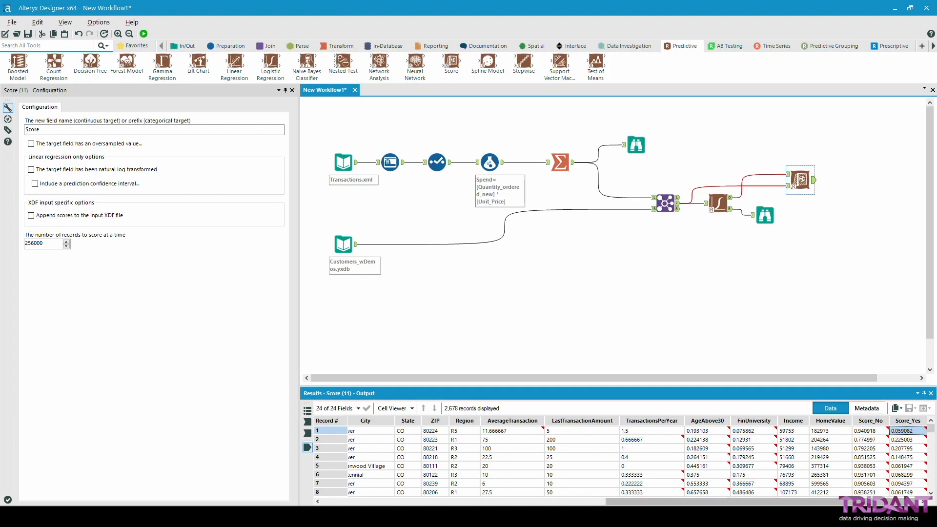
scroll("right", 3)
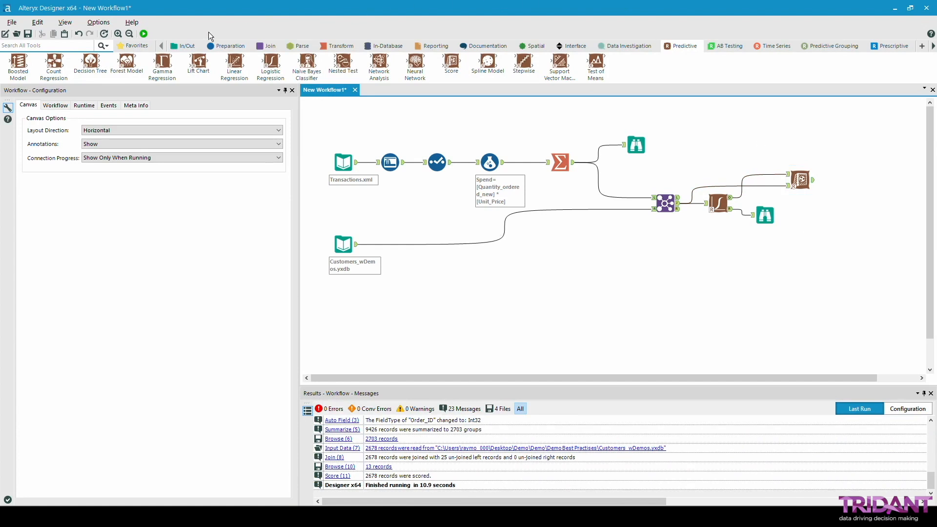
Write the scored records to a Tableau extract named LinearResults.tde via an Output Data step.
left_click(185, 46)
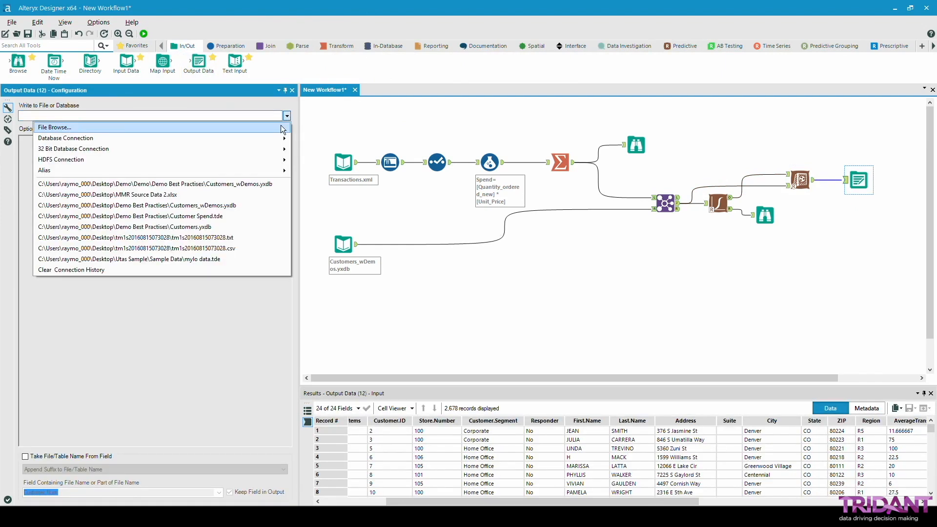
left_click(54, 127)
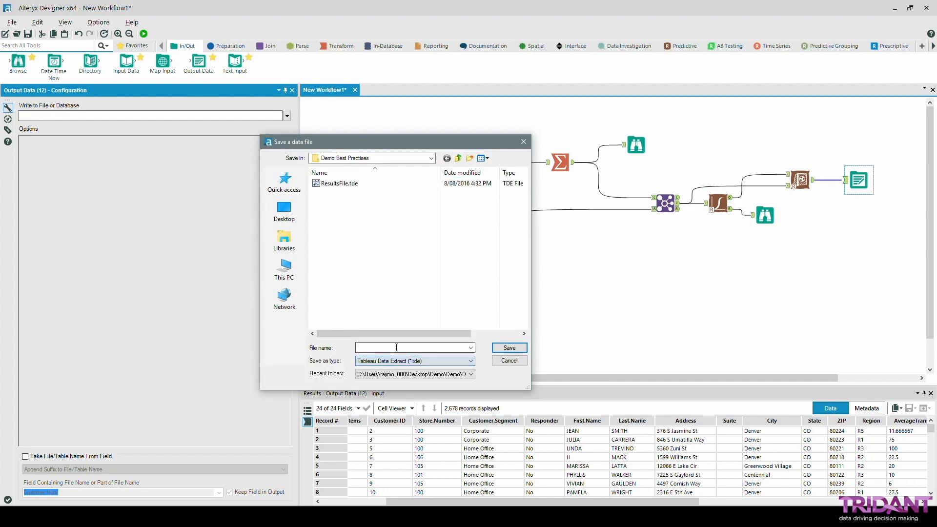
left_click(412, 347)
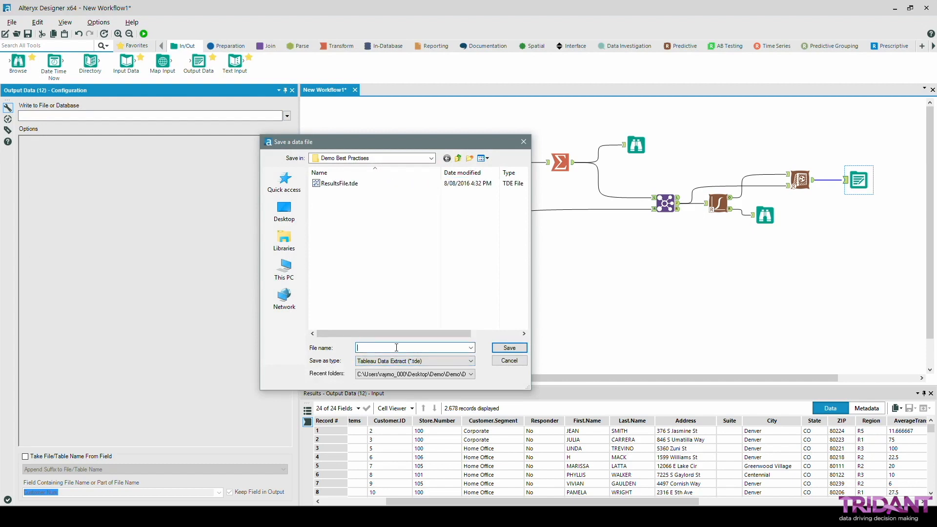
type("LinearResults")
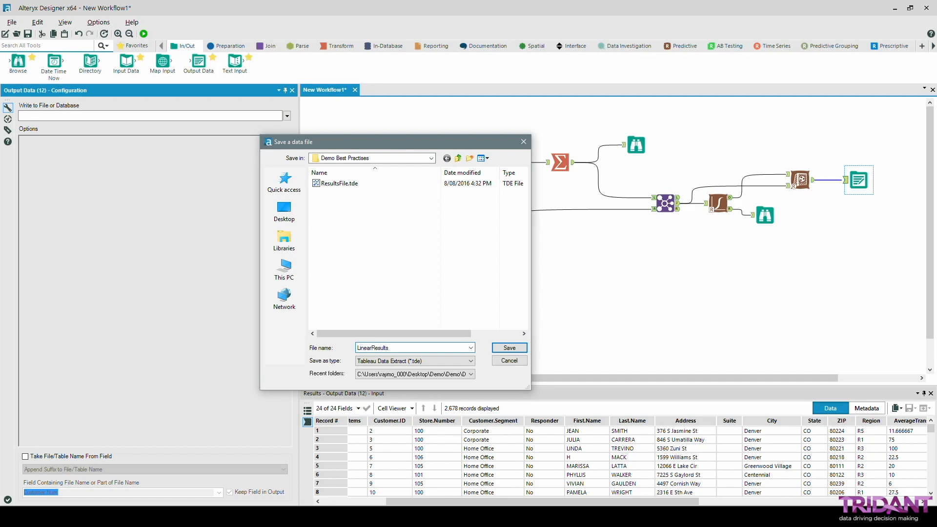
left_click(507, 348)
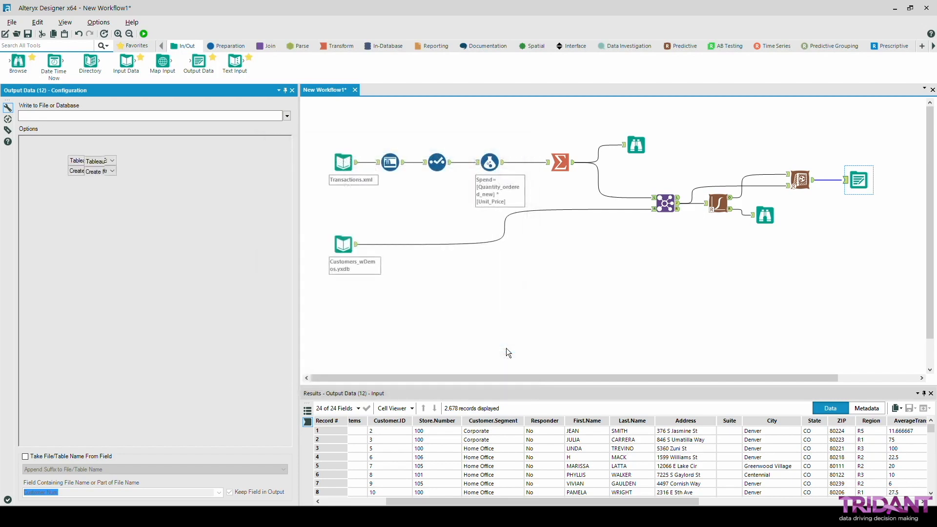
Run the workflow to produce the LinearResults.tde extract.
left_click(144, 33)
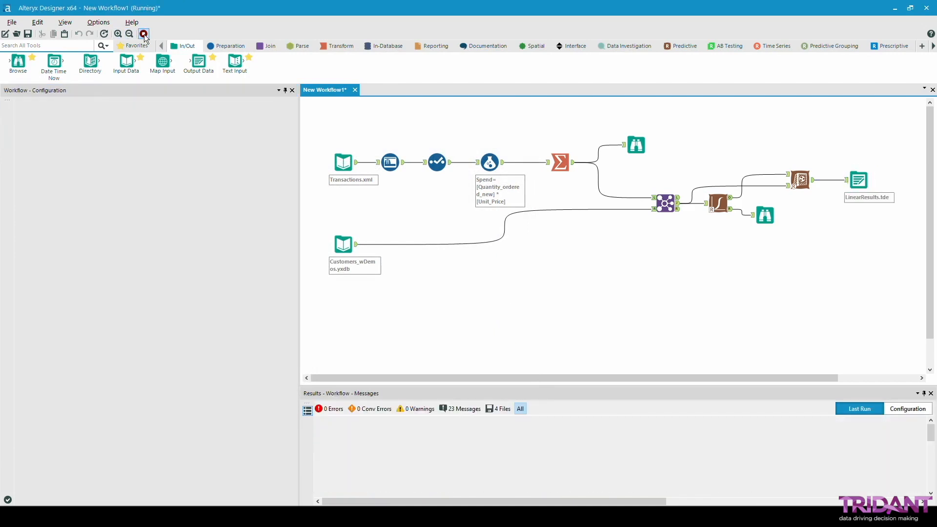
left_click(144, 34)
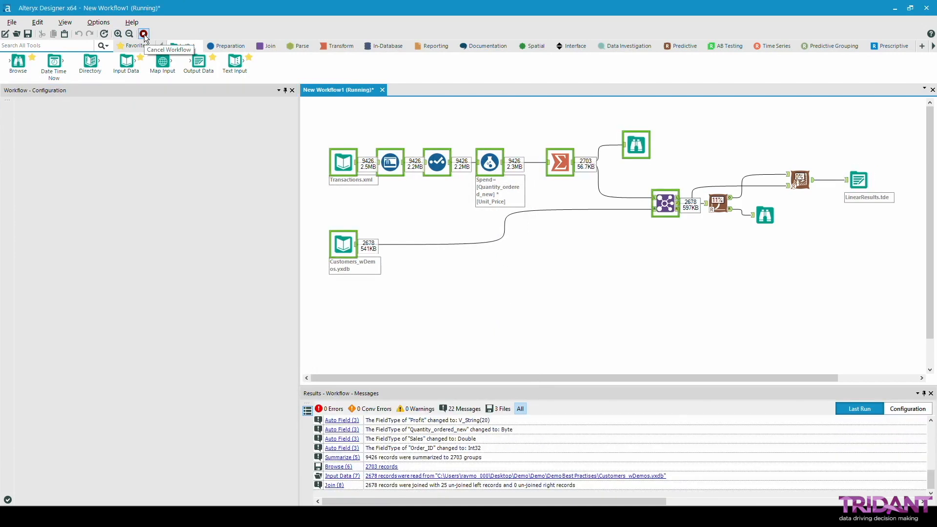